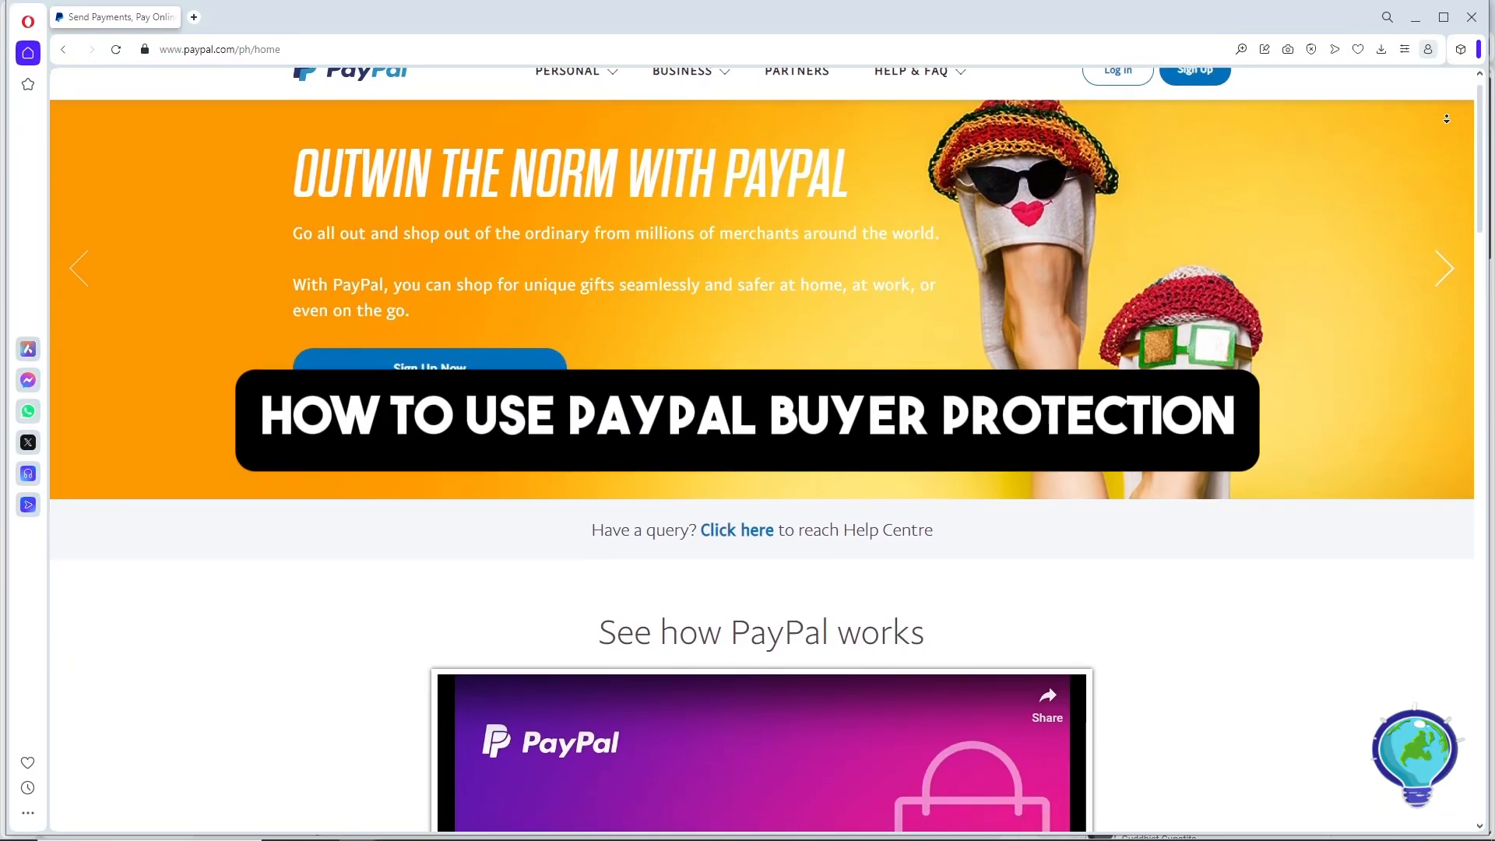
pyautogui.scroll(-3)
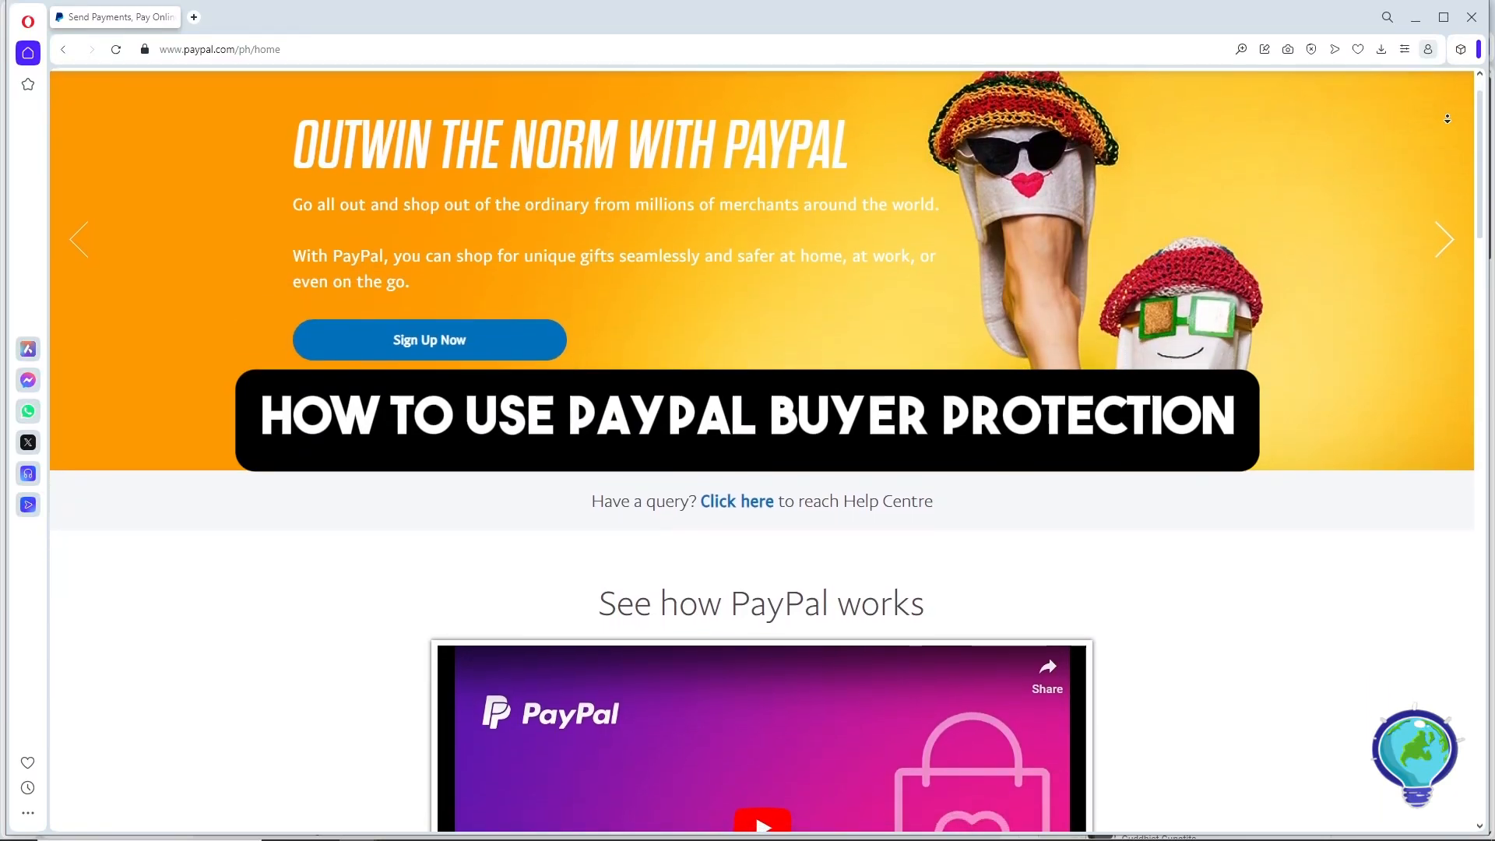
pyautogui.scroll(-3)
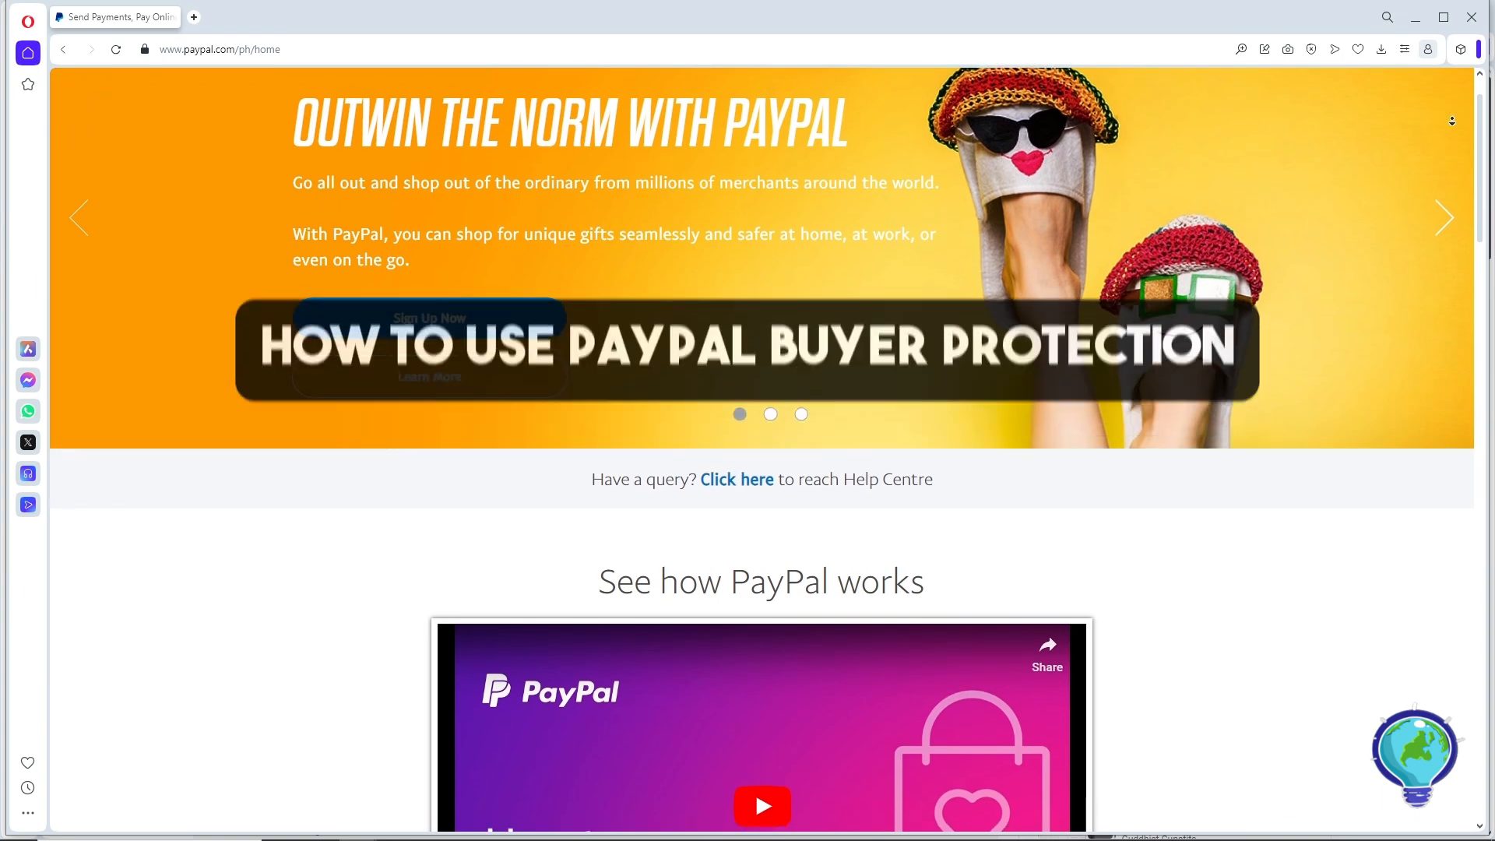
pyautogui.scroll(-3)
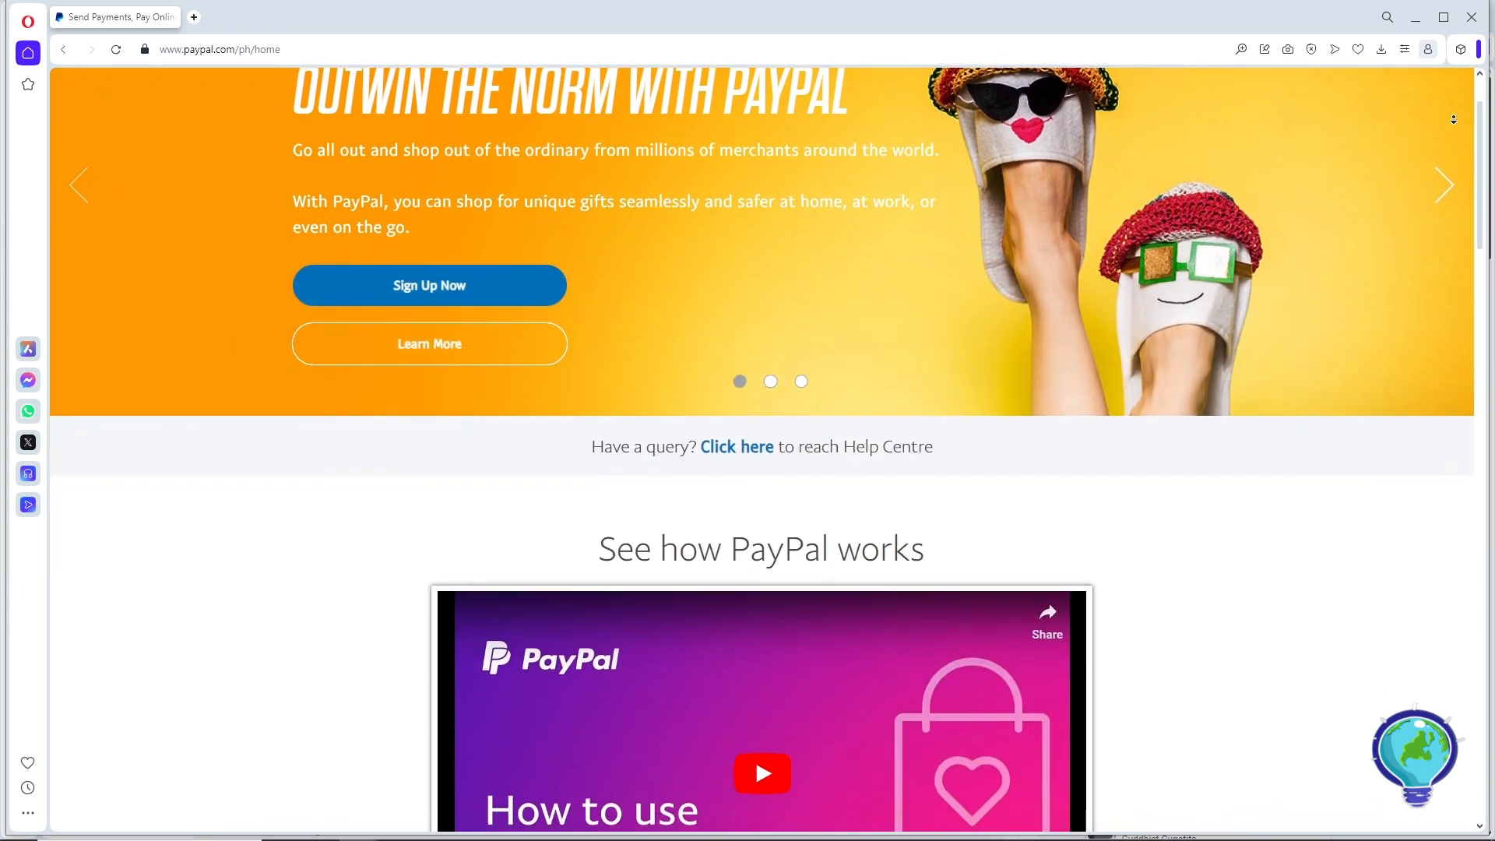
pyautogui.scroll(-3)
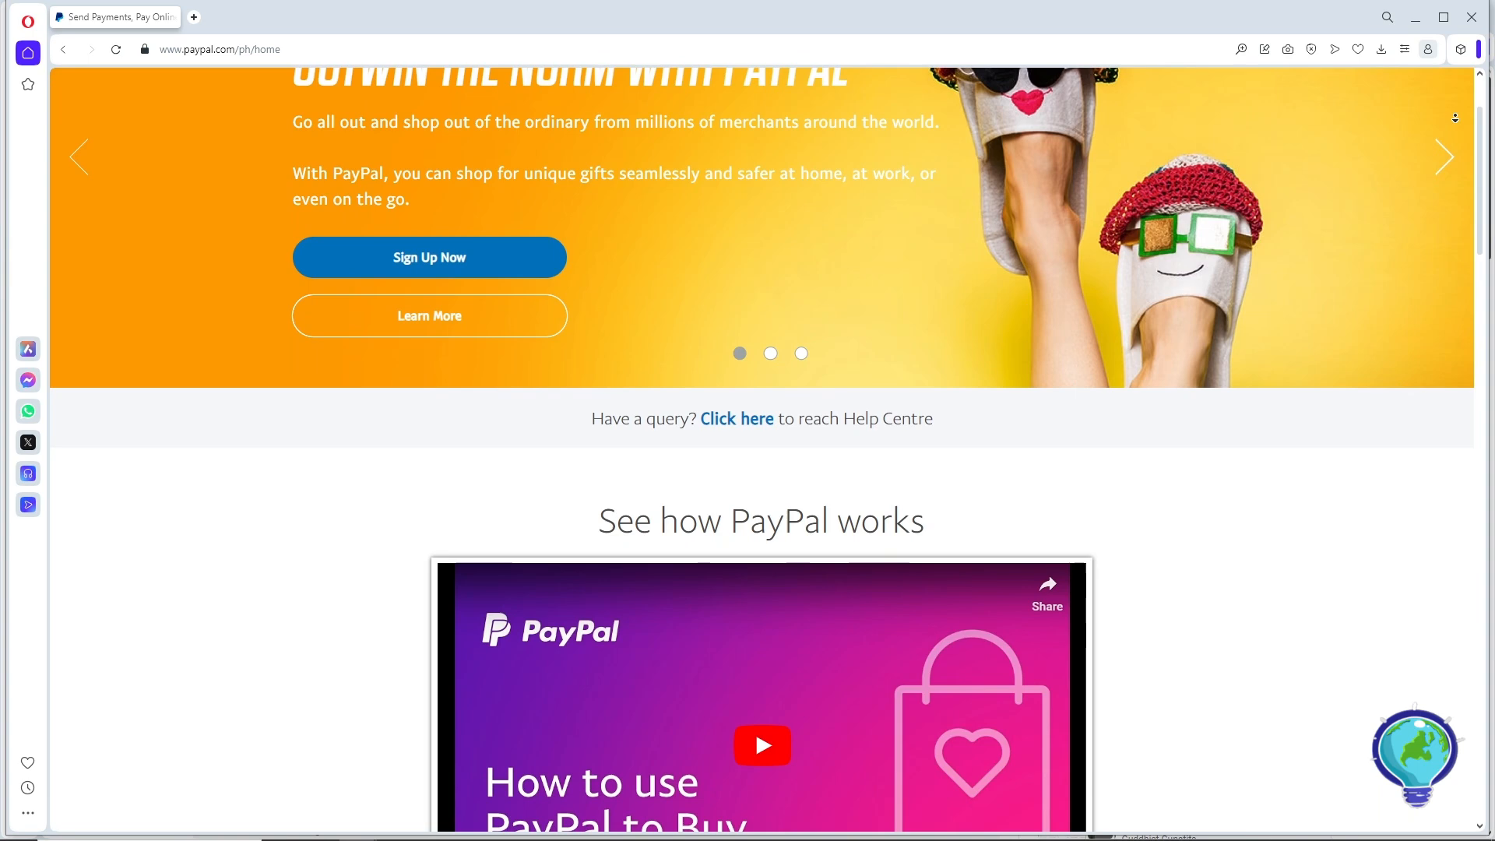
pyautogui.scroll(-3)
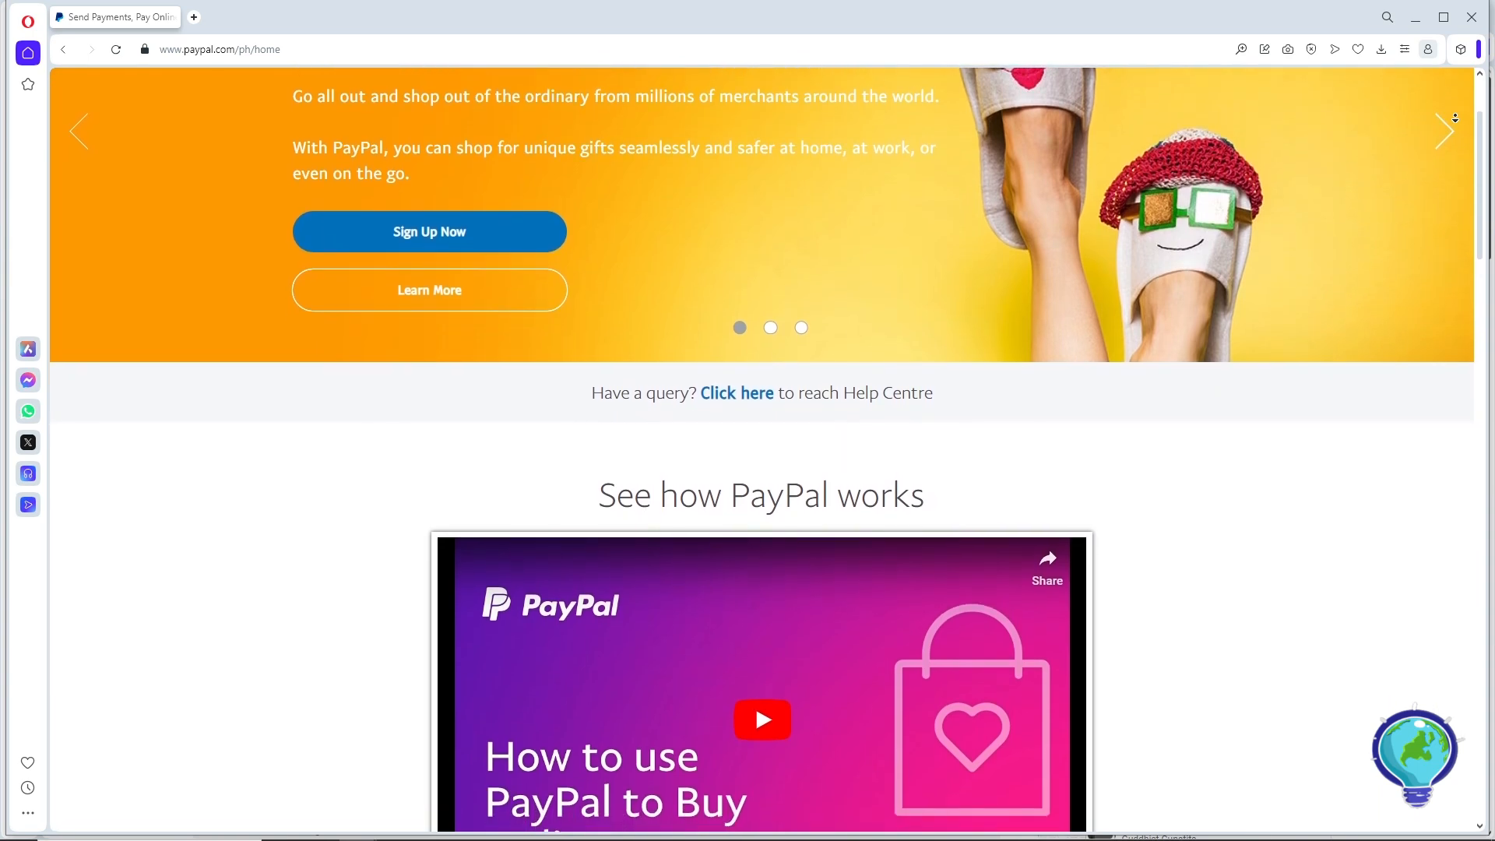
pyautogui.scroll(-3)
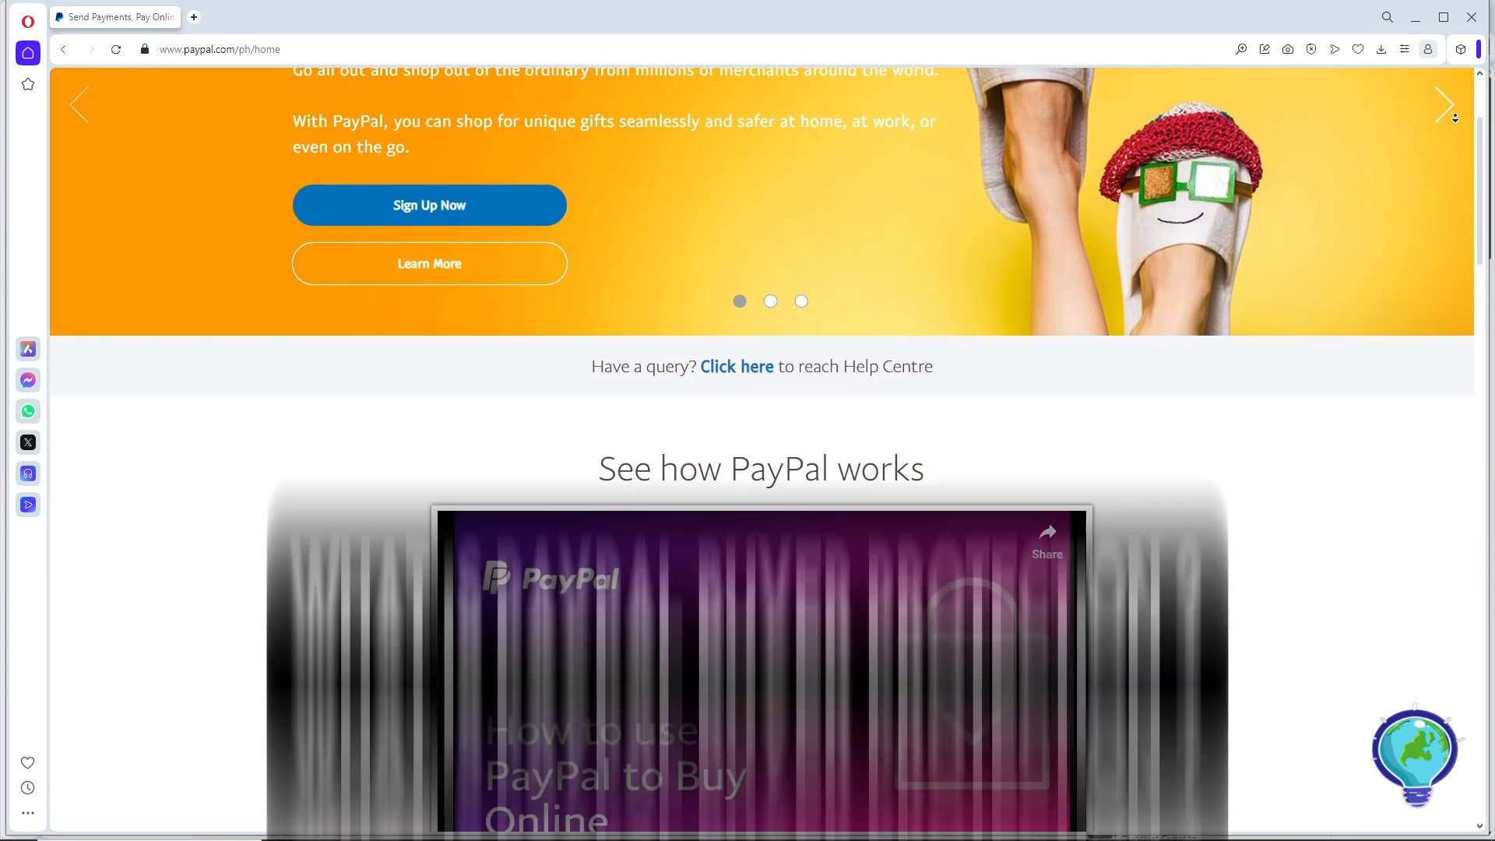
pyautogui.scroll(-3)
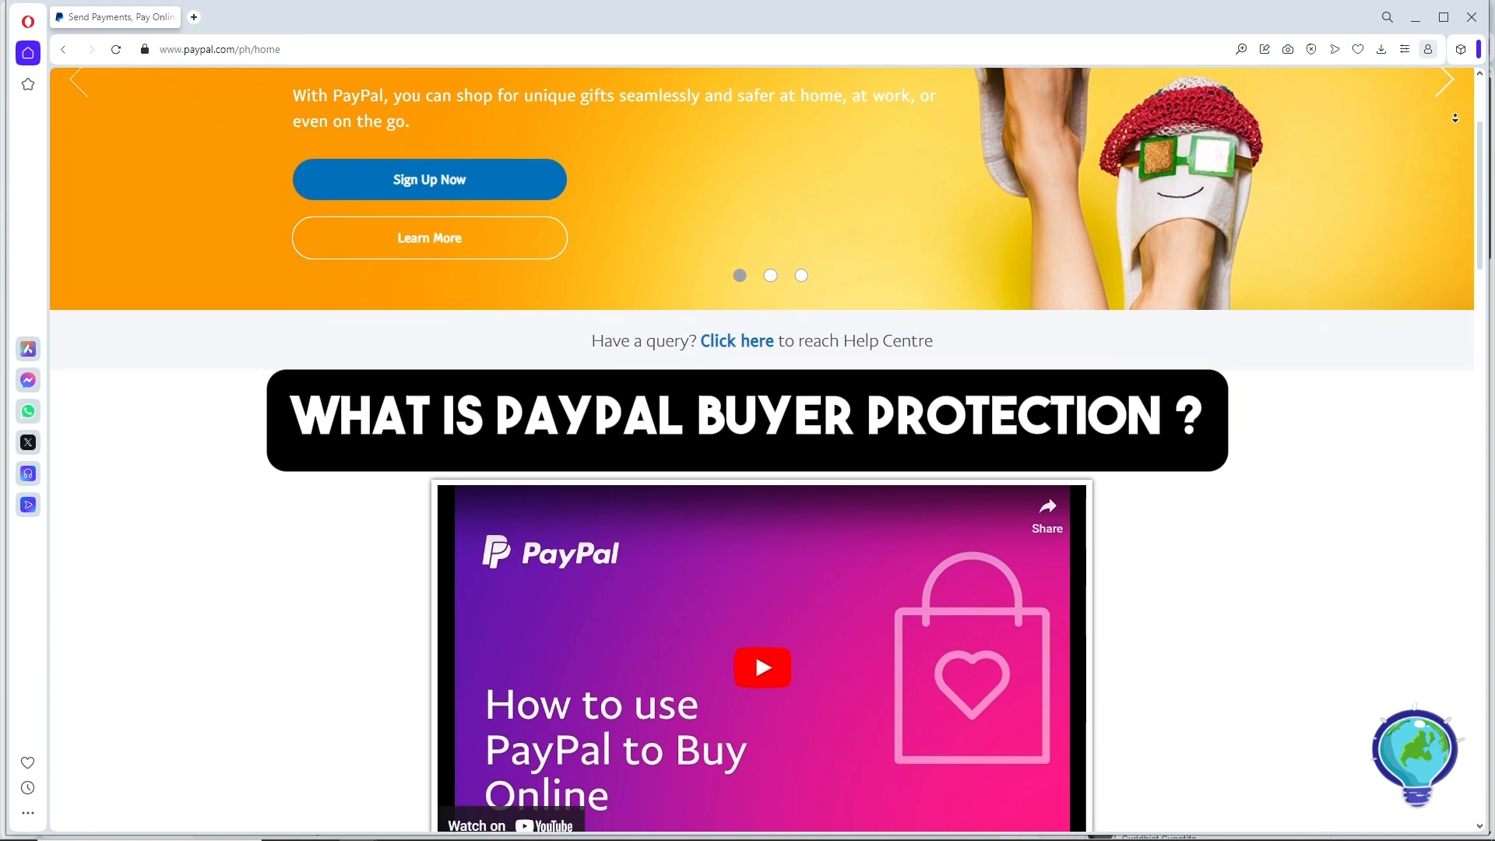
pyautogui.scroll(-3)
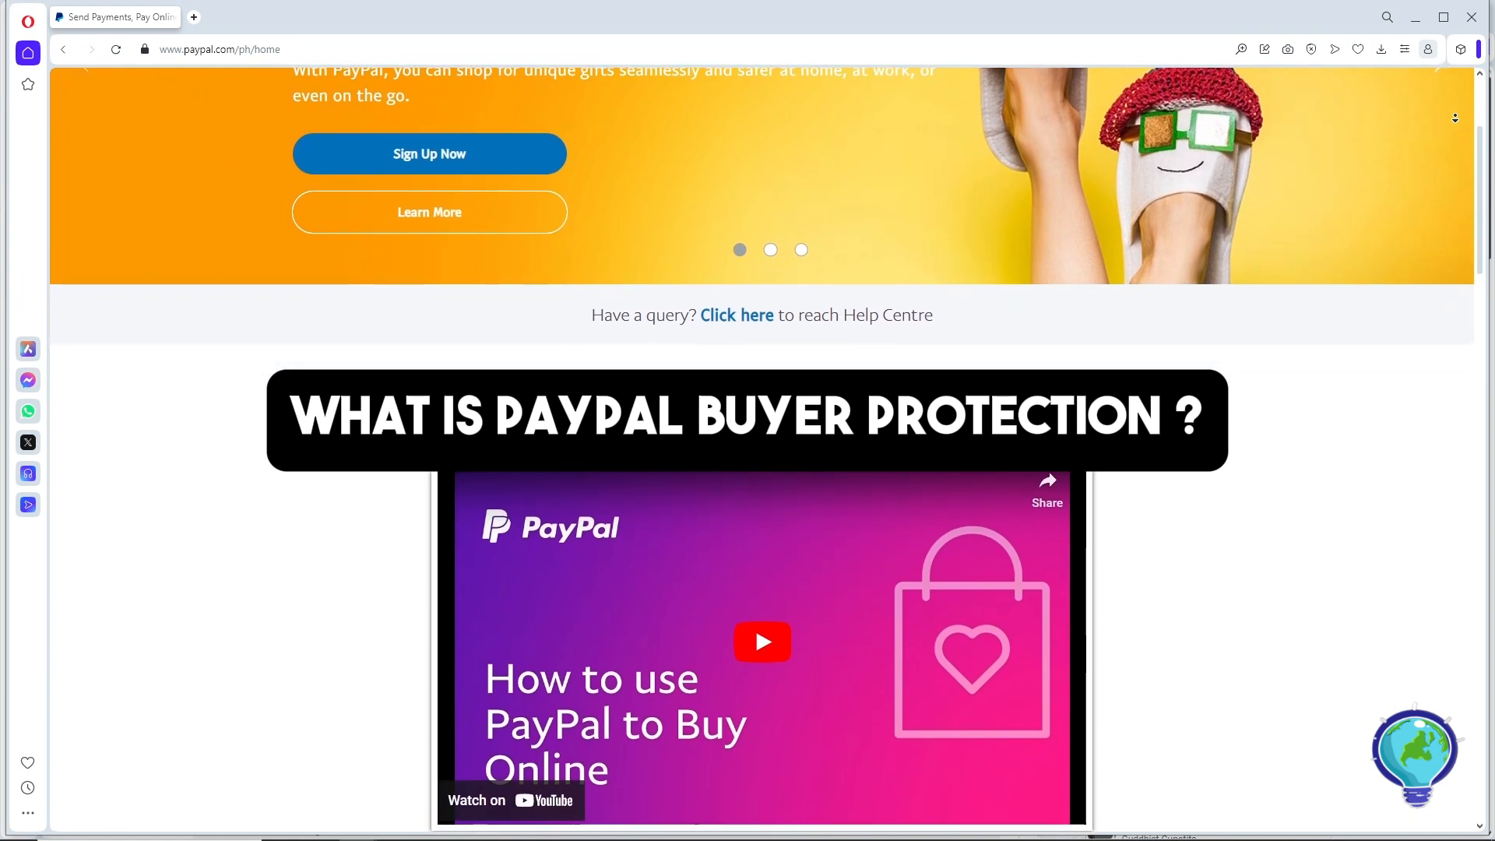
pyautogui.scroll(-3)
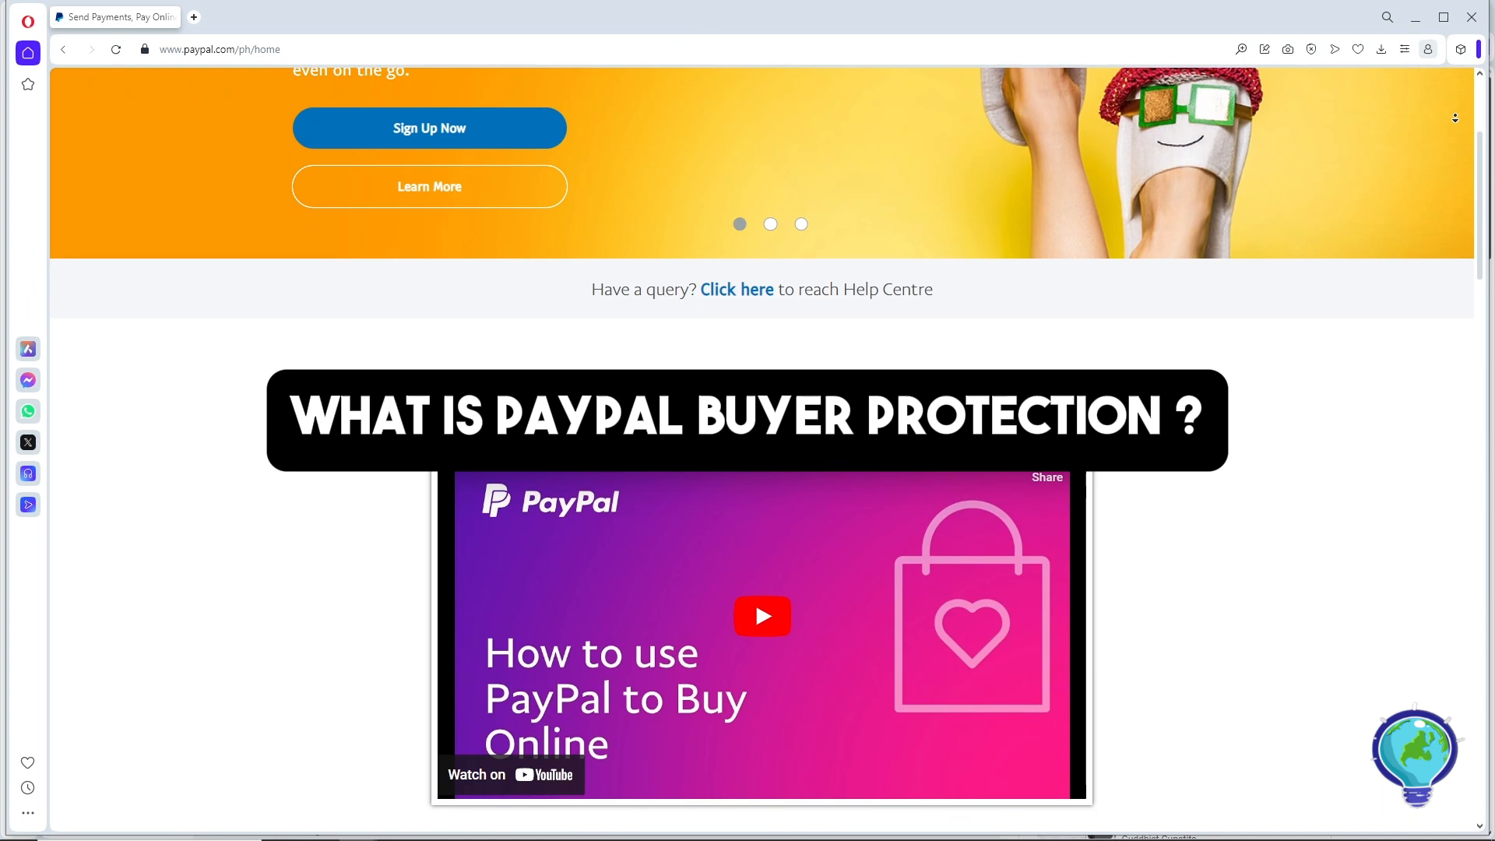
pyautogui.scroll(-3)
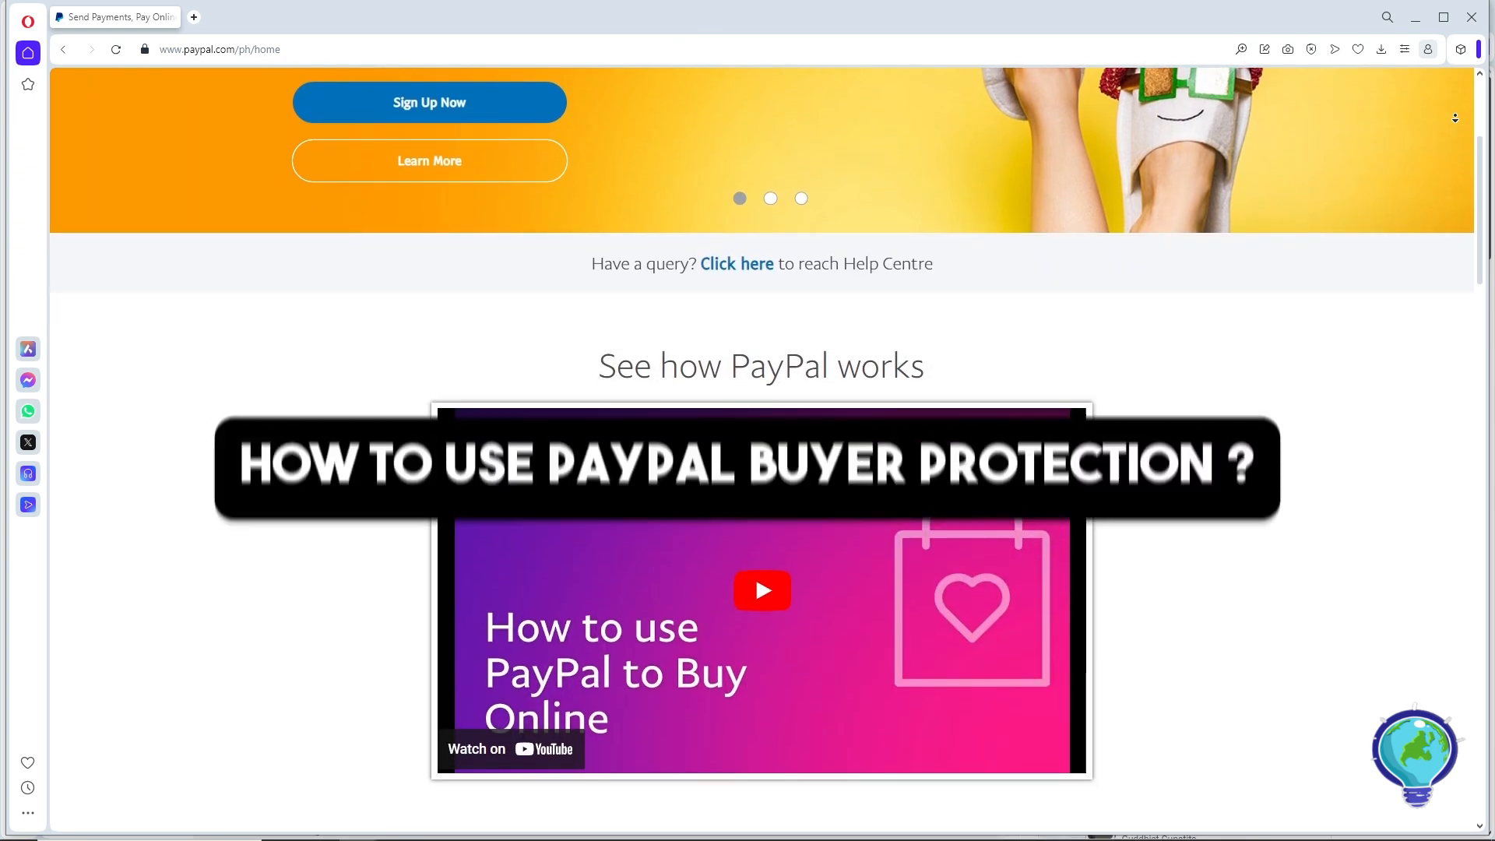
pyautogui.scroll(-3)
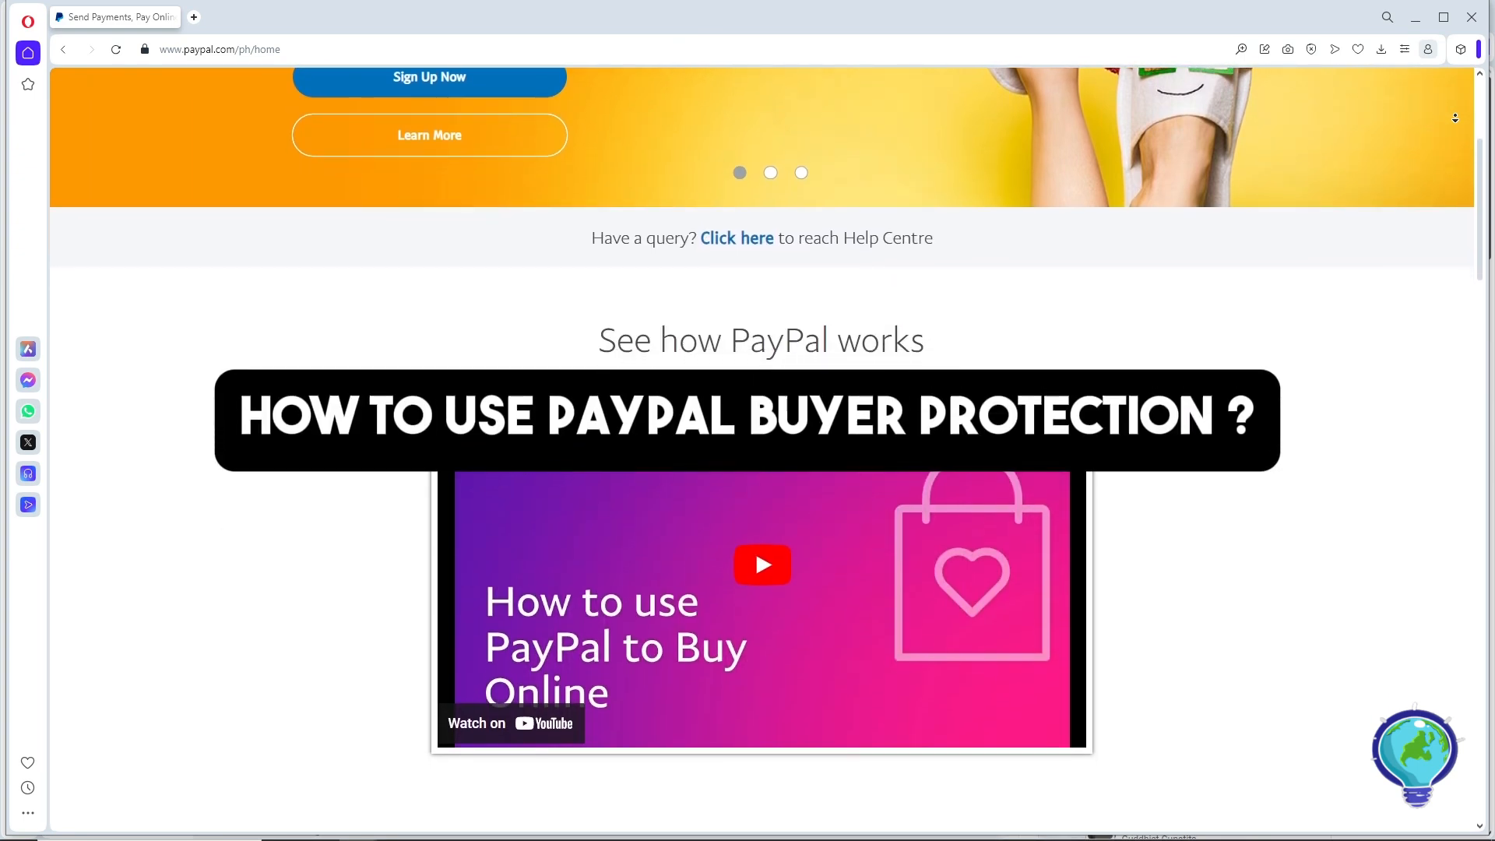
pyautogui.scroll(-3)
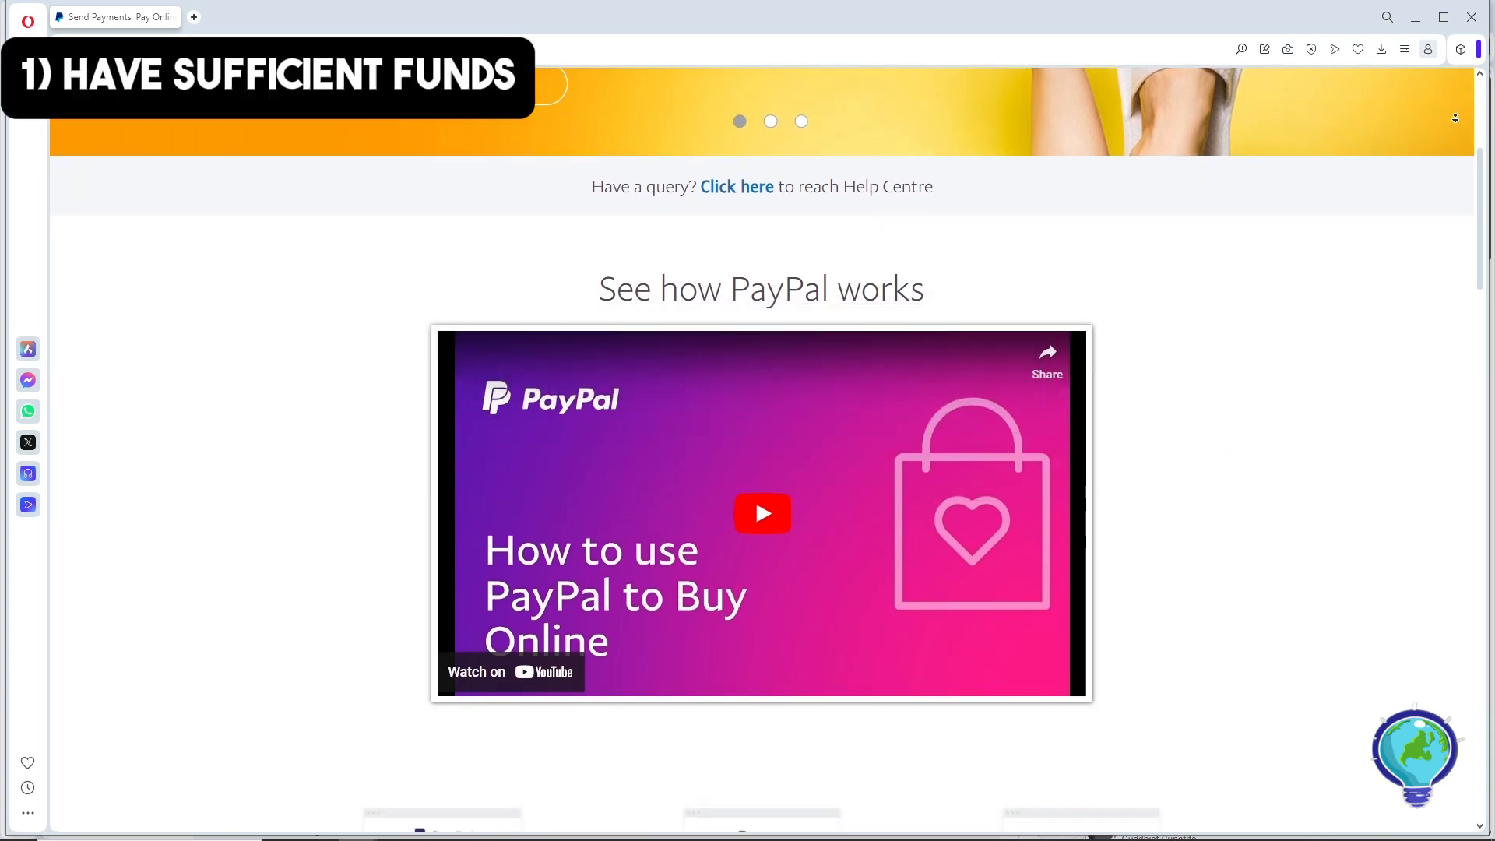
pyautogui.scroll(-3)
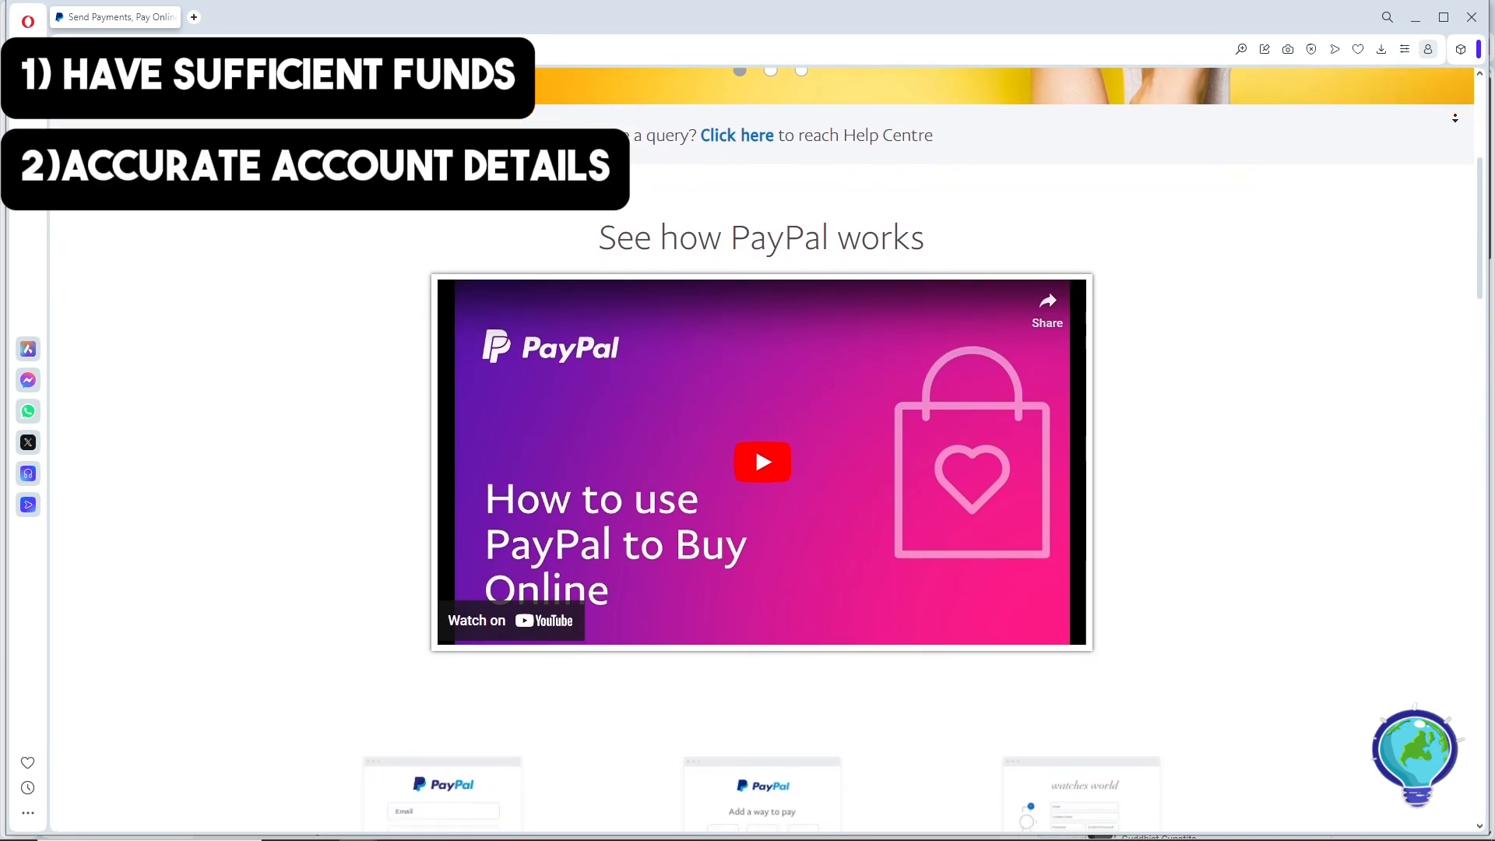
pyautogui.scroll(-3)
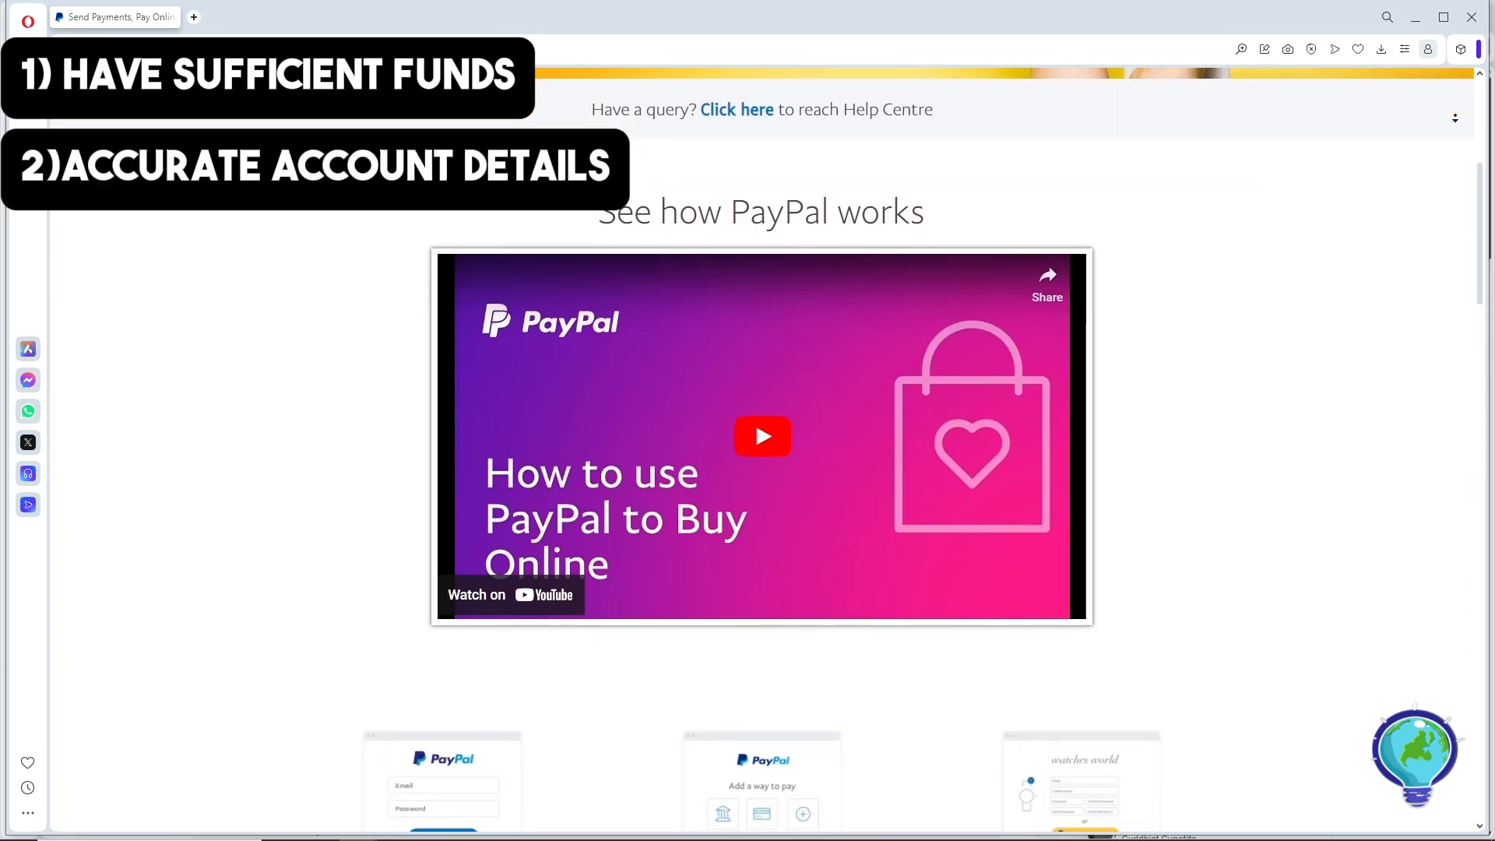
pyautogui.scroll(-3)
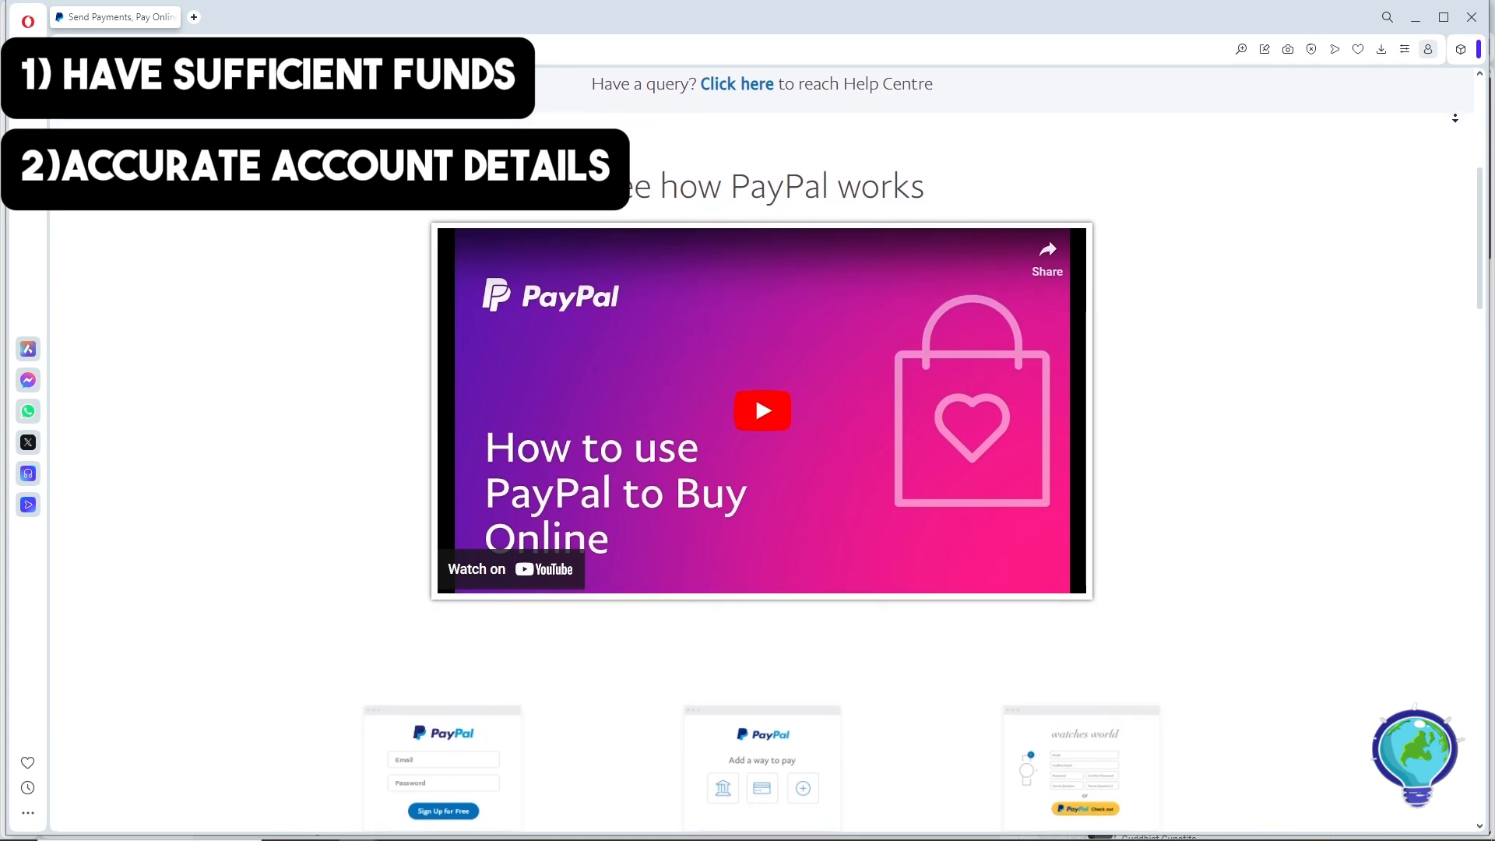
pyautogui.scroll(-3)
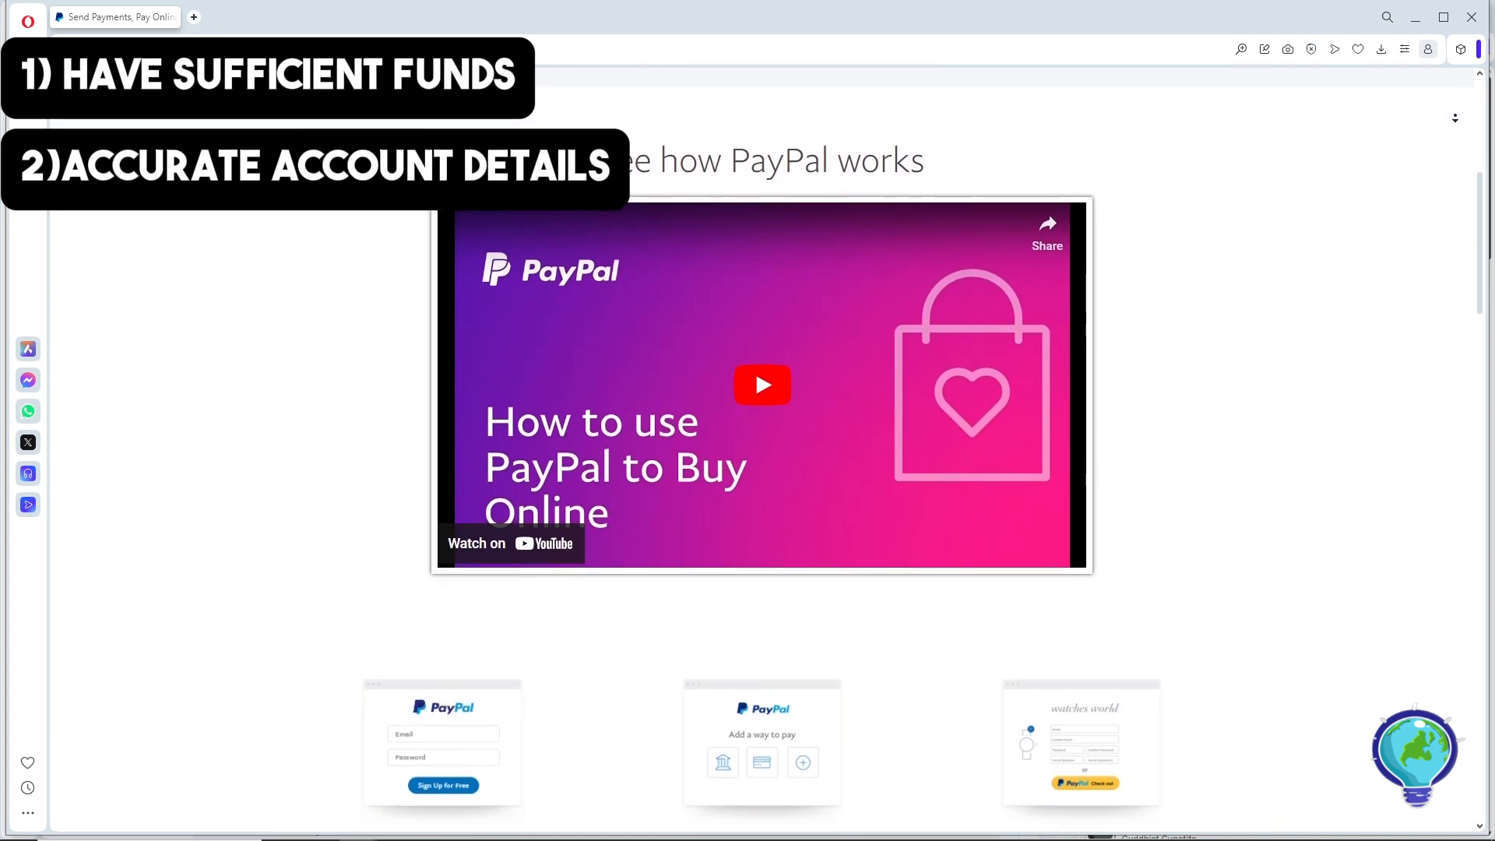
pyautogui.scroll(-3)
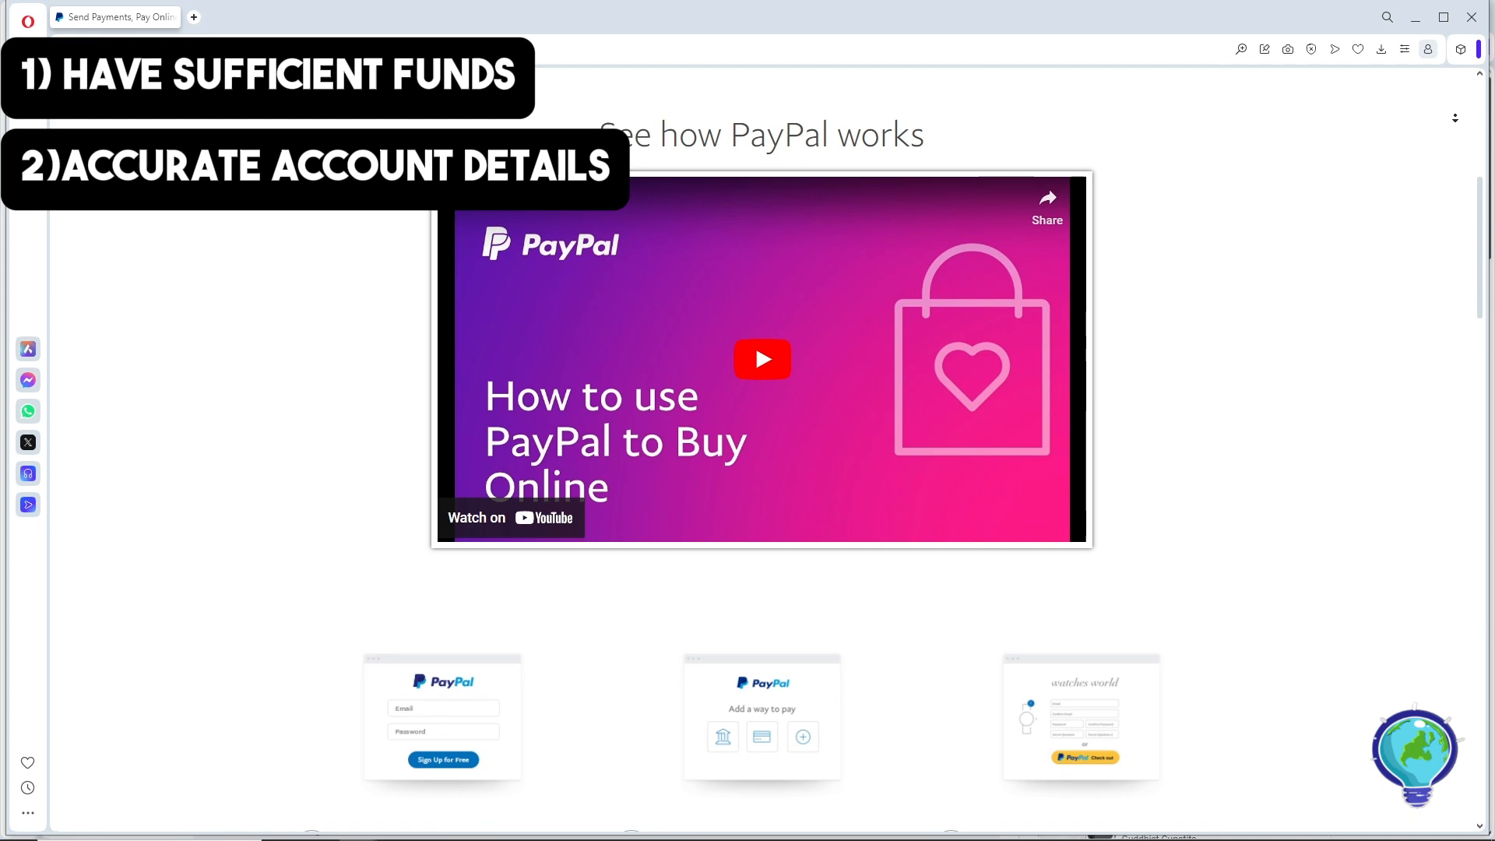
pyautogui.scroll(-3)
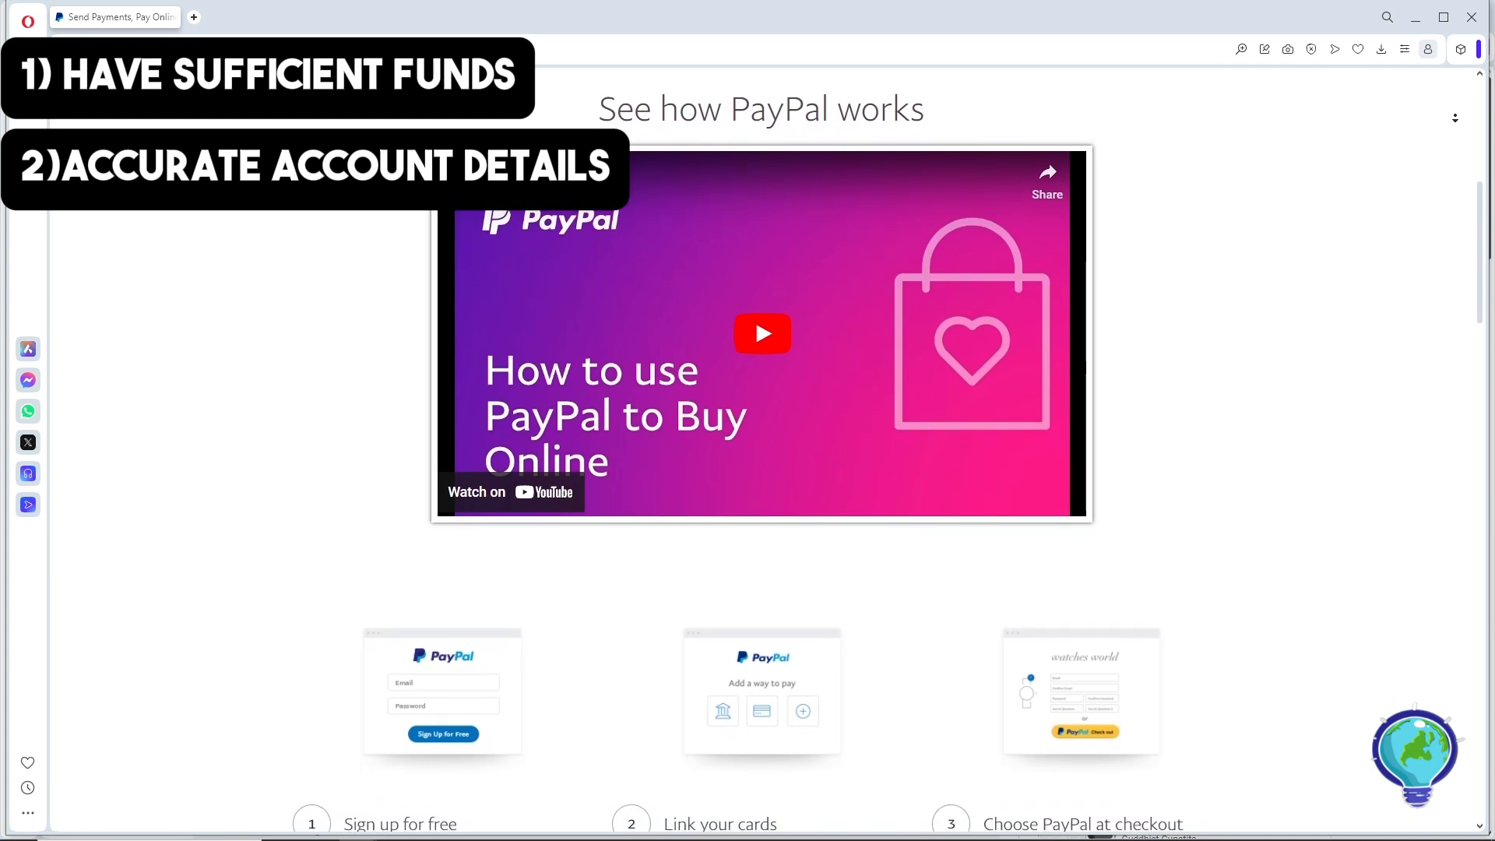
pyautogui.scroll(-3)
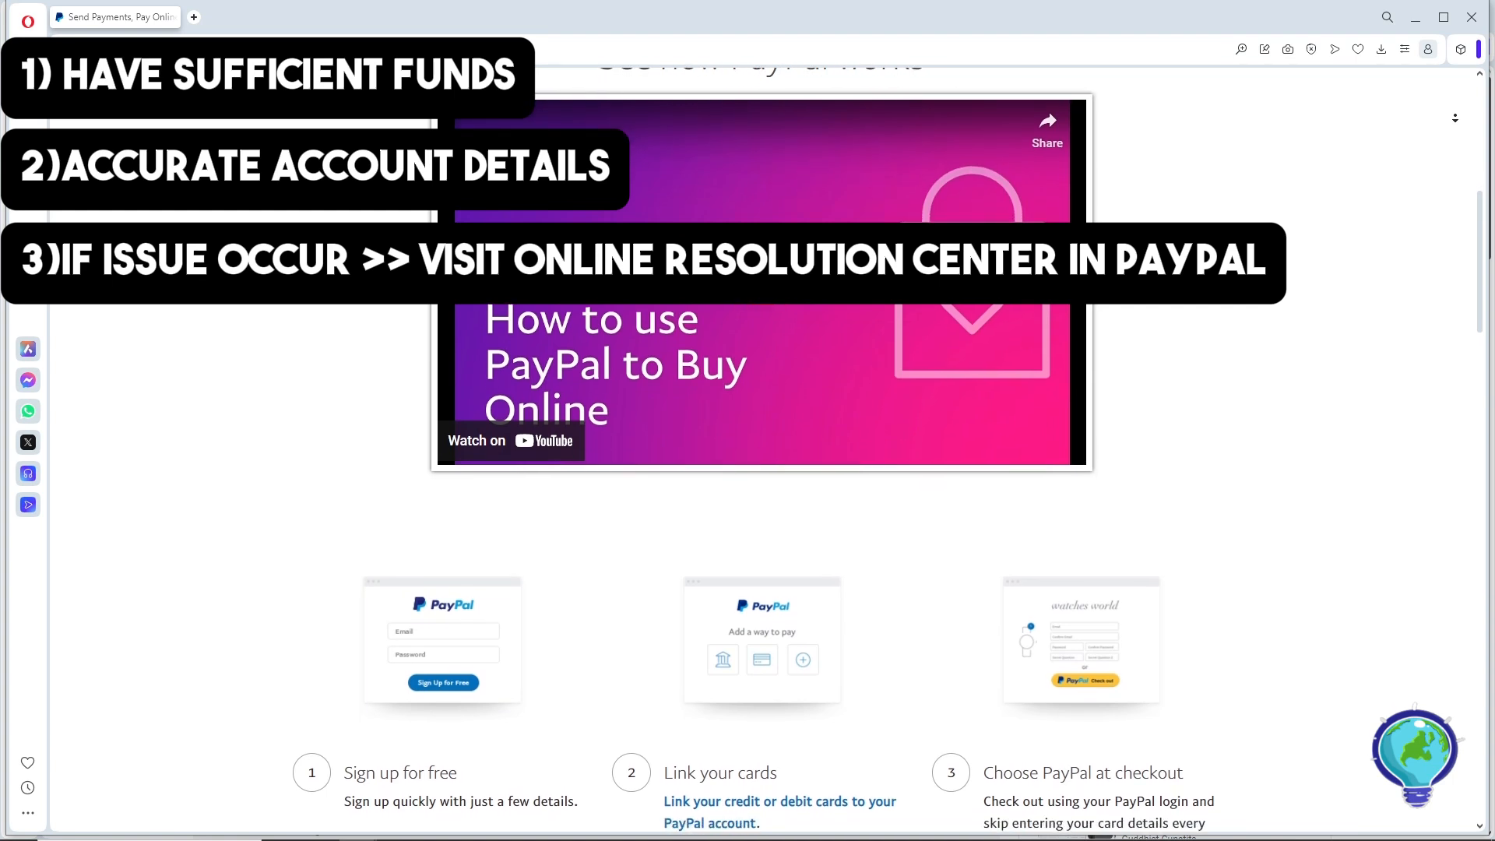
pyautogui.scroll(-3)
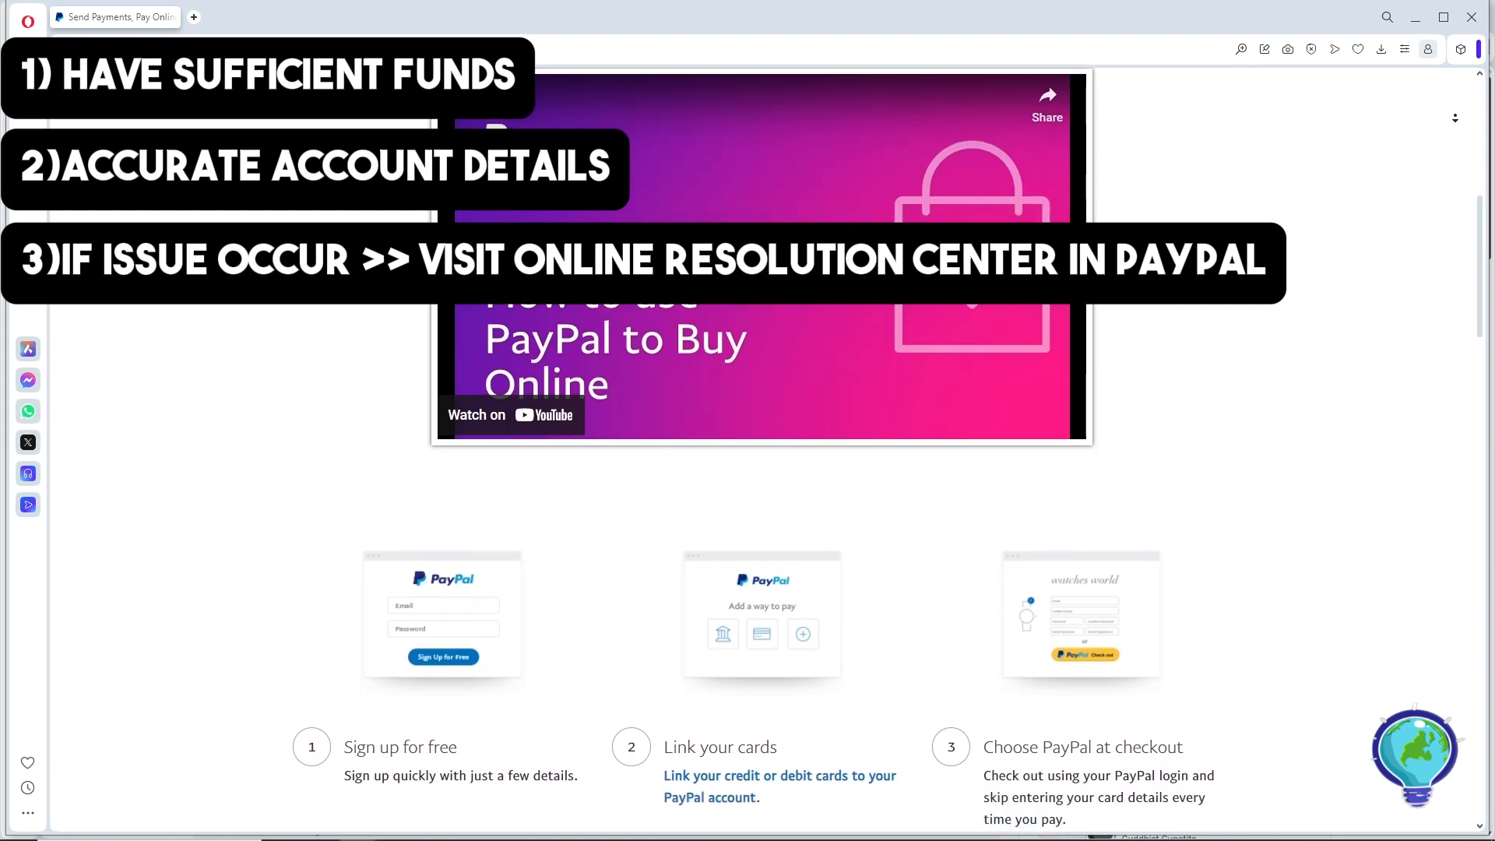
pyautogui.scroll(-3)
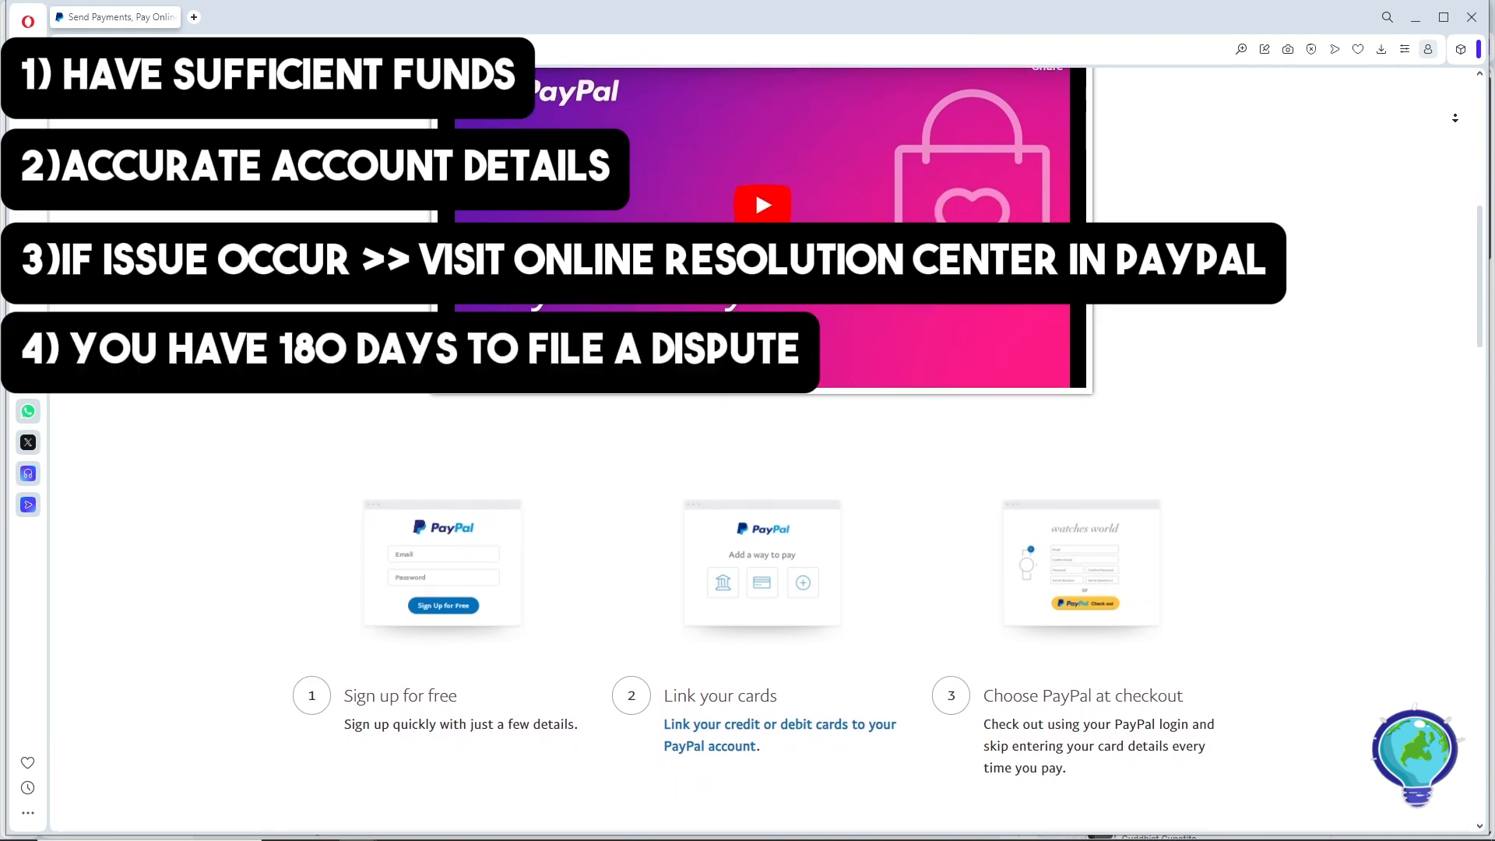
pyautogui.scroll(-3)
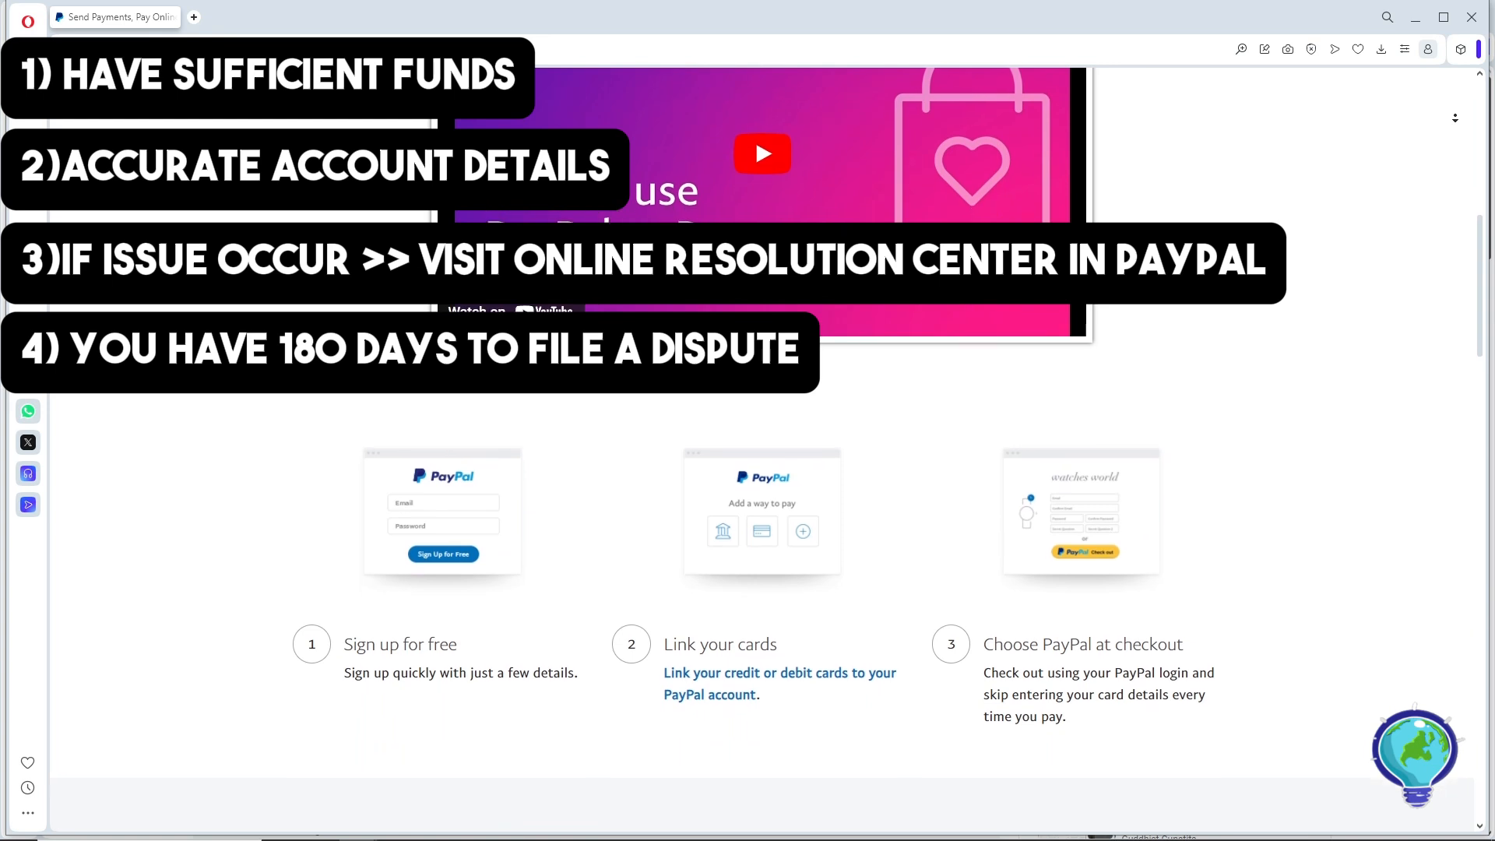
pyautogui.scroll(-3)
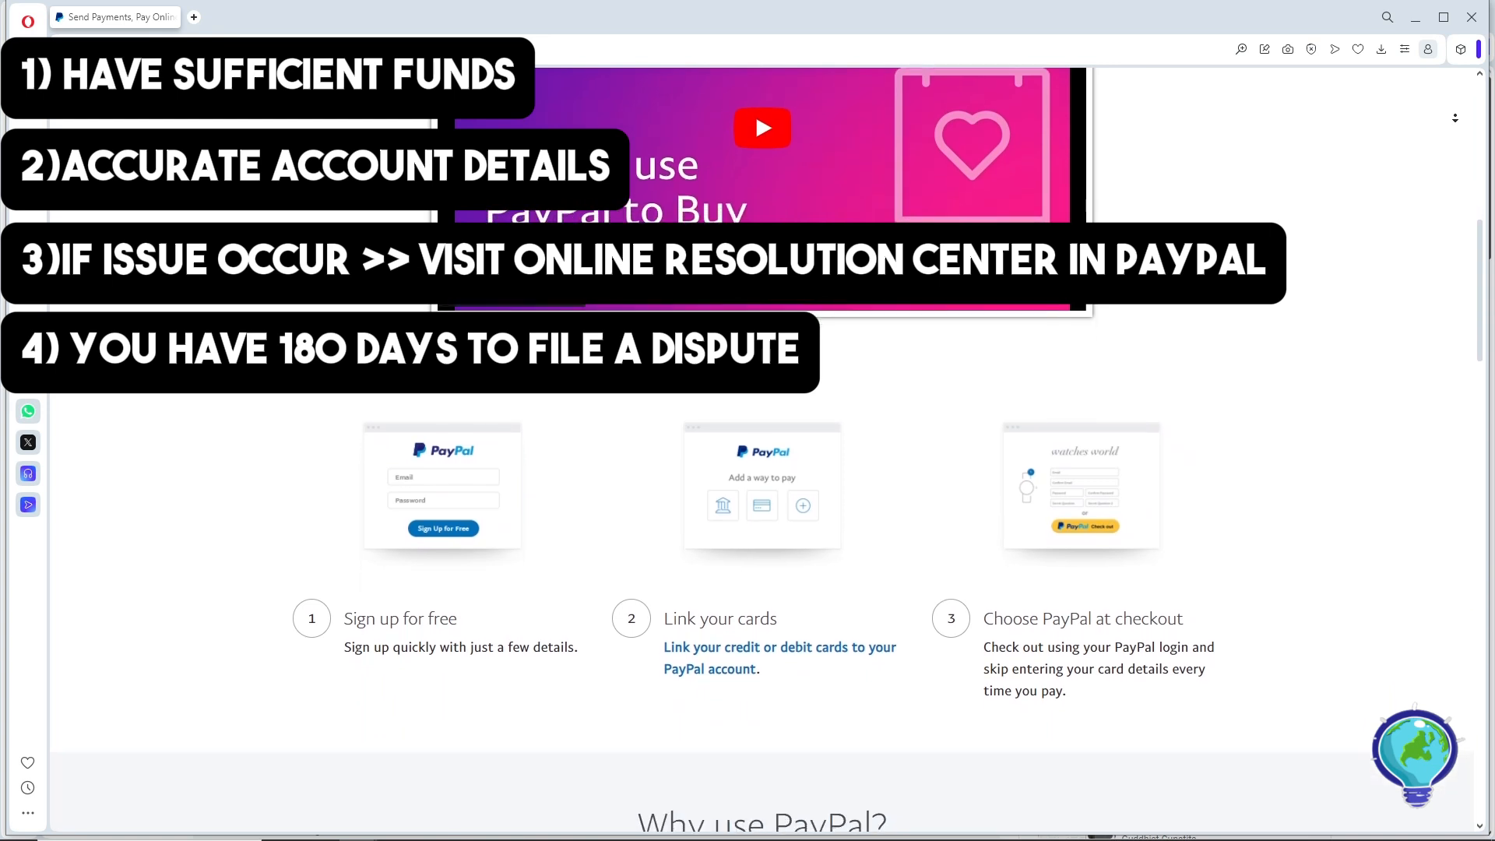
pyautogui.scroll(-3)
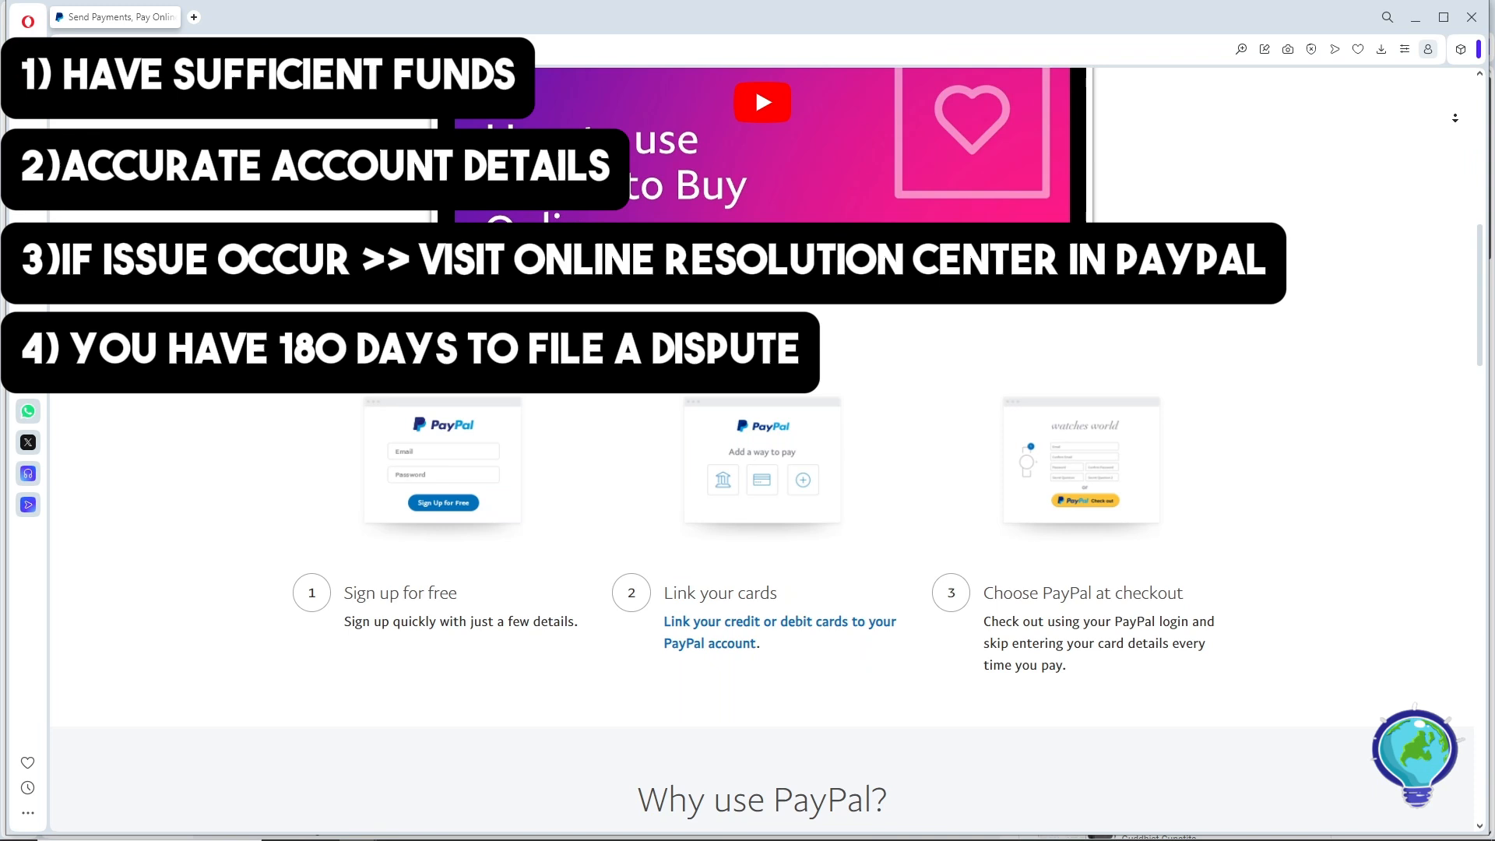
pyautogui.scroll(-3)
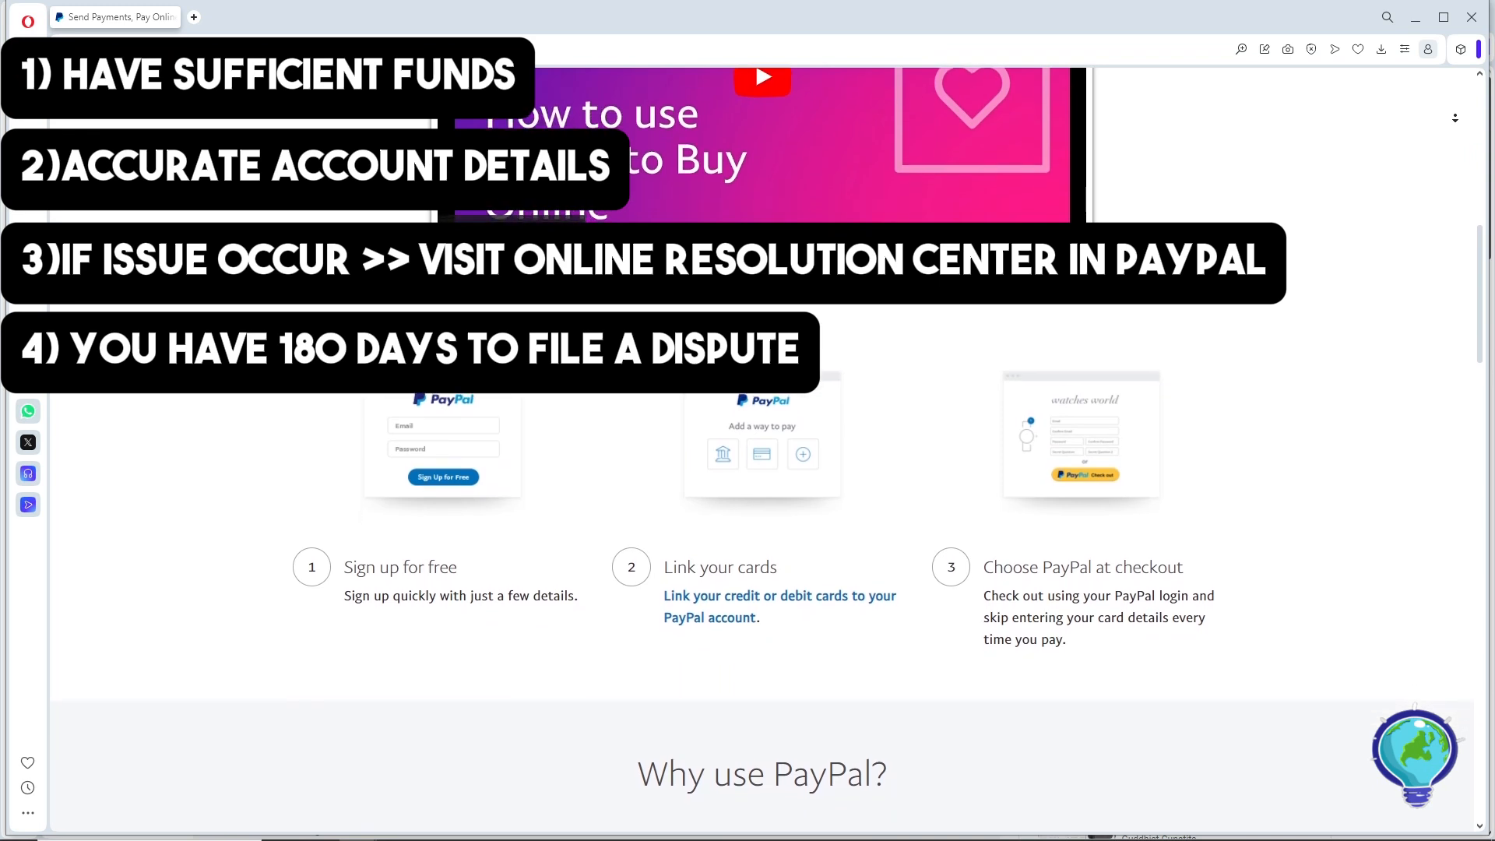
pyautogui.scroll(-3)
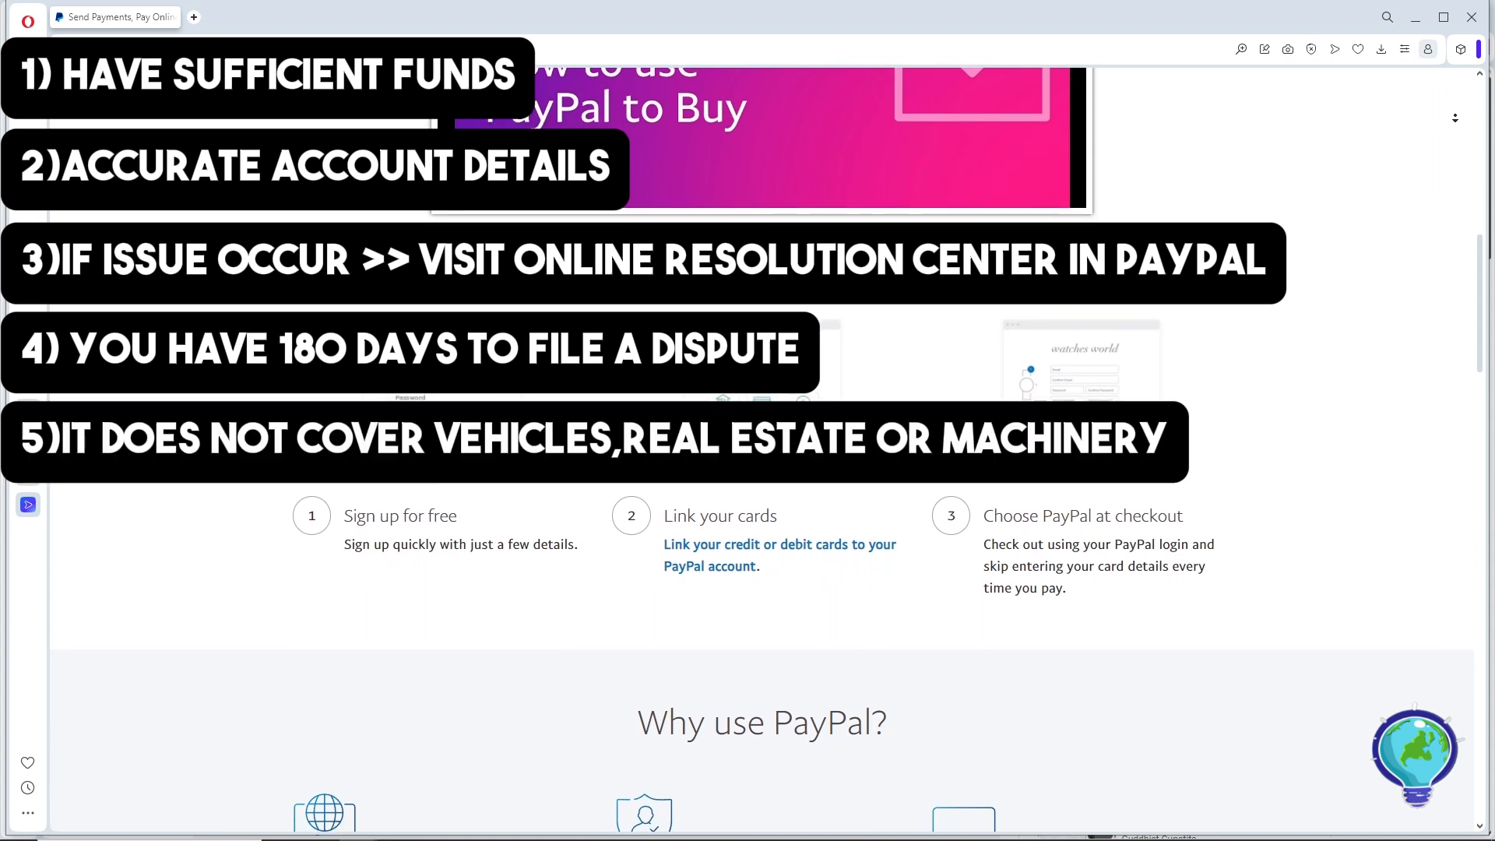
pyautogui.scroll(-3)
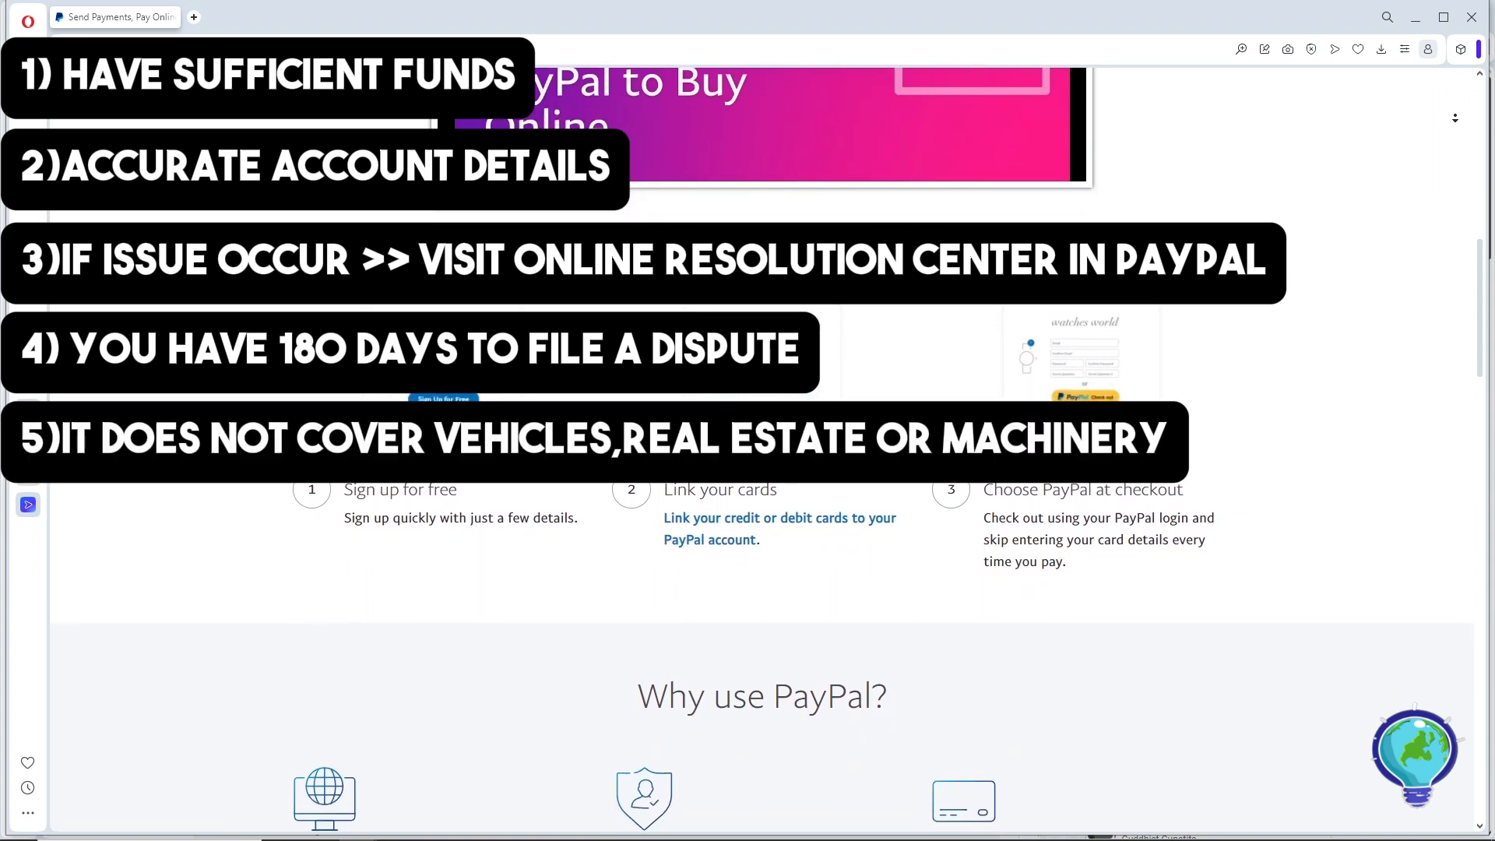
pyautogui.scroll(-3)
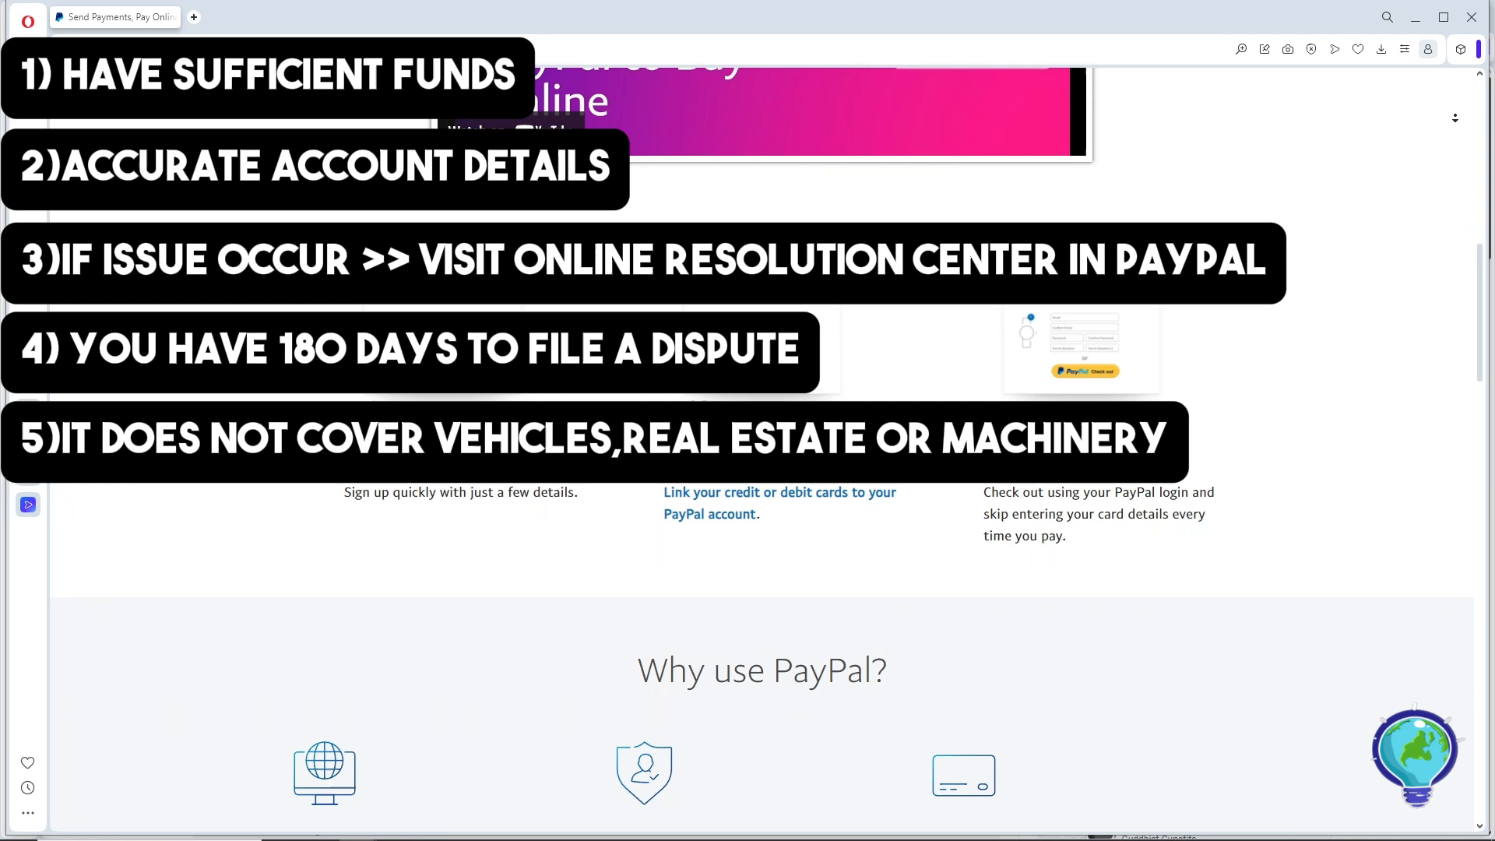
pyautogui.scroll(-3)
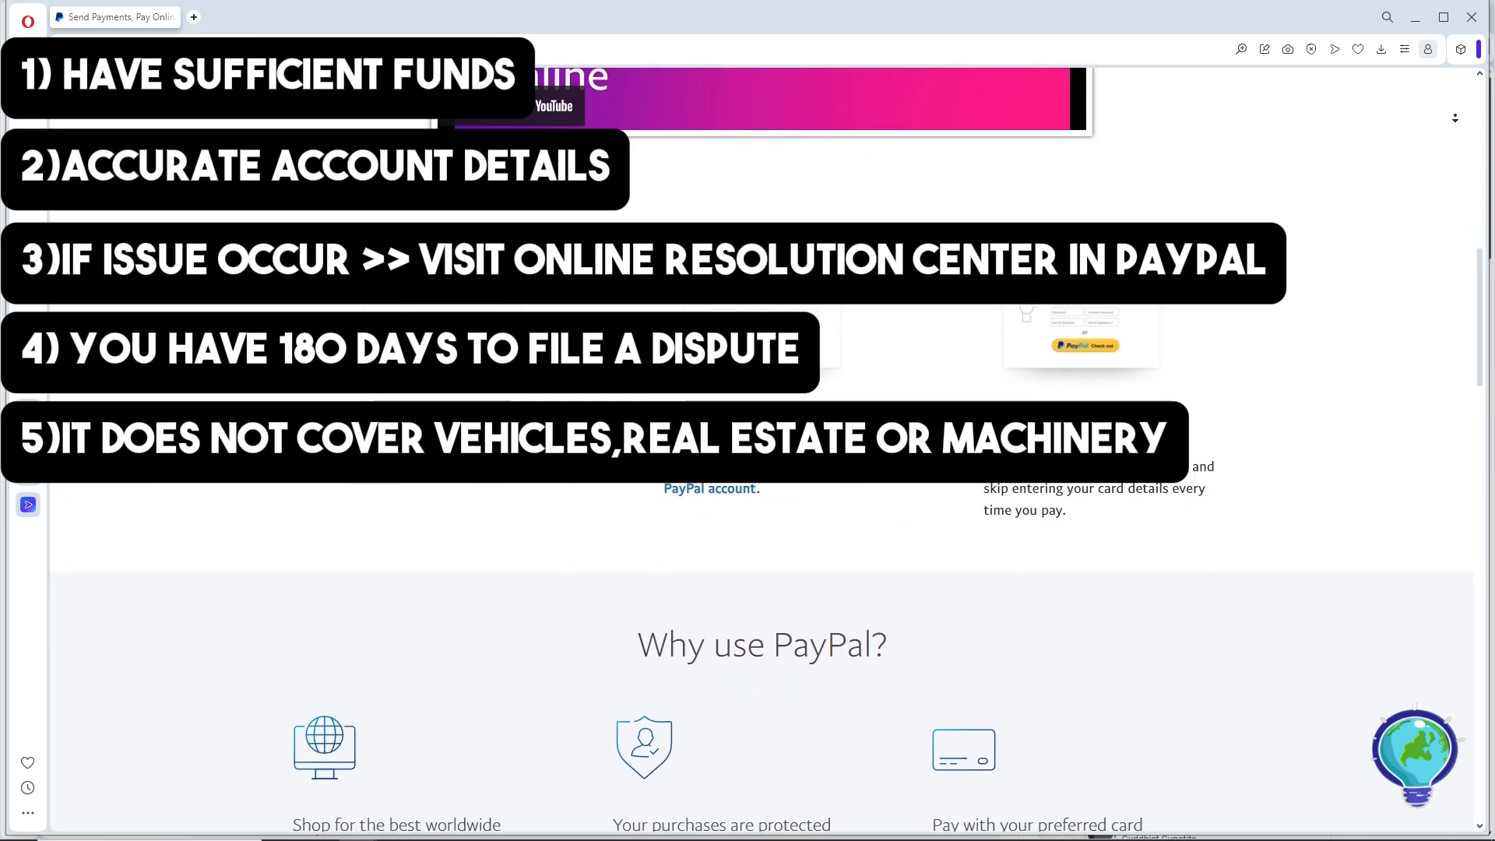
pyautogui.scroll(-3)
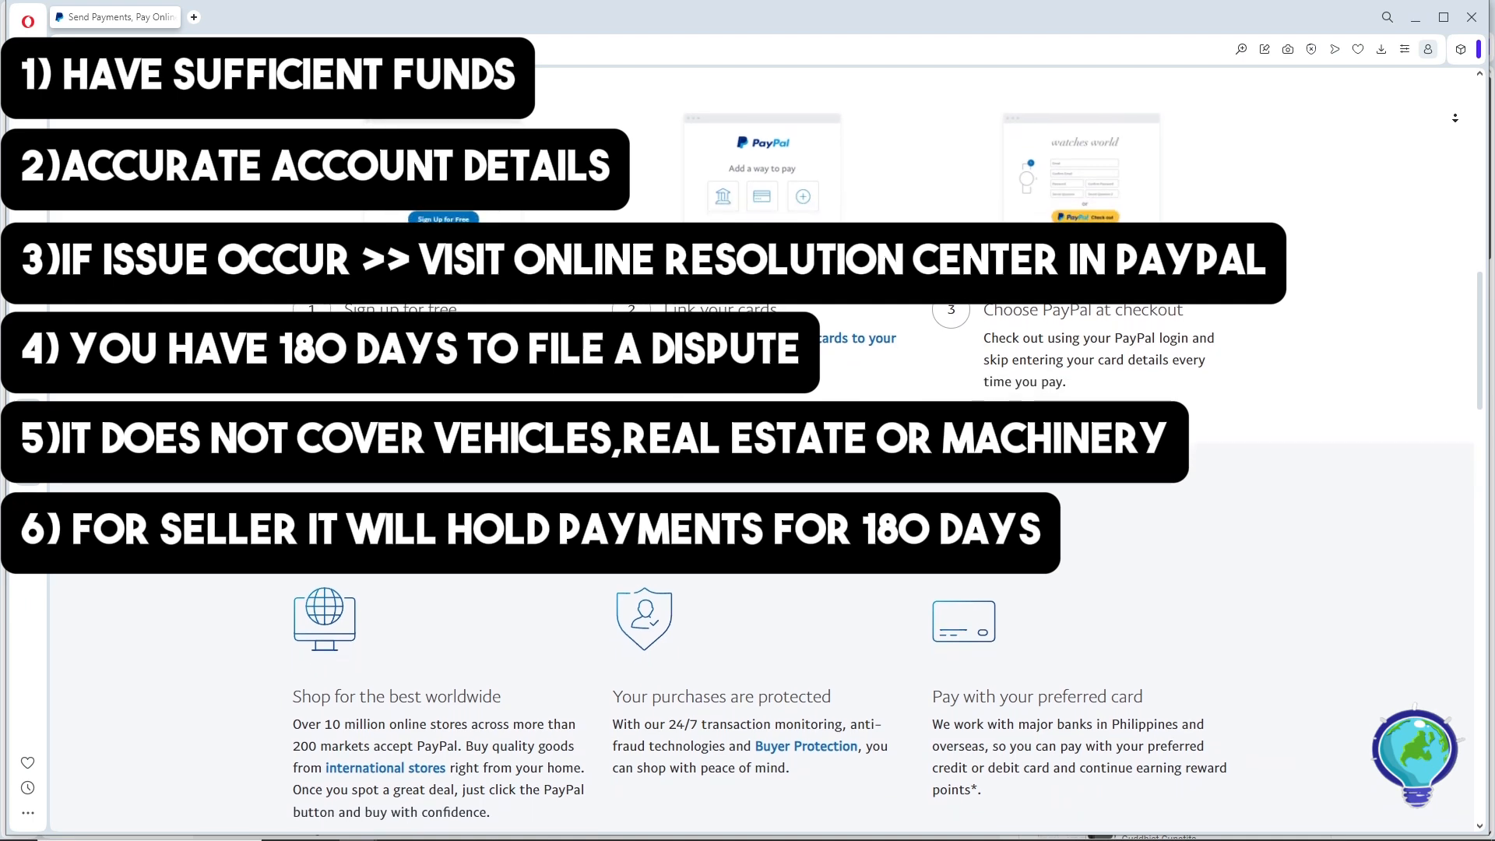
pyautogui.scroll(-3)
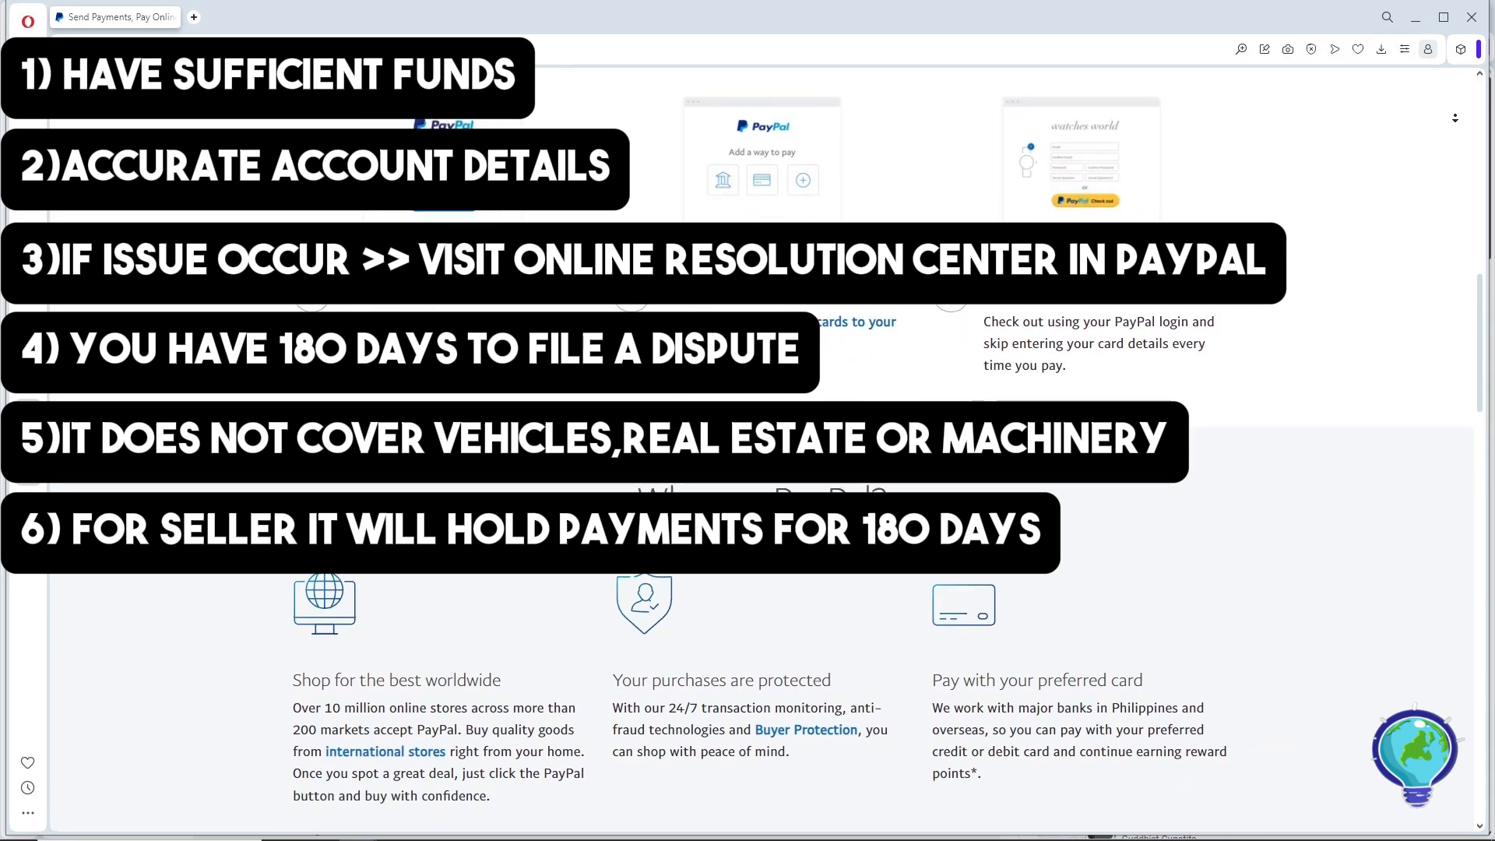